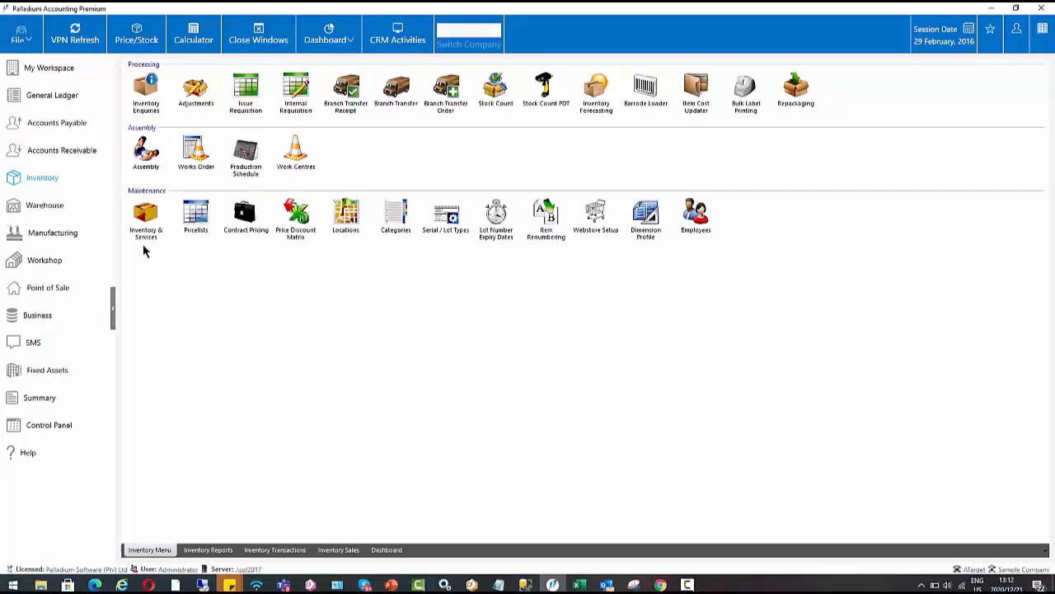
Open Inventory & Services and the Lenovo Laptop item record
click(146, 217)
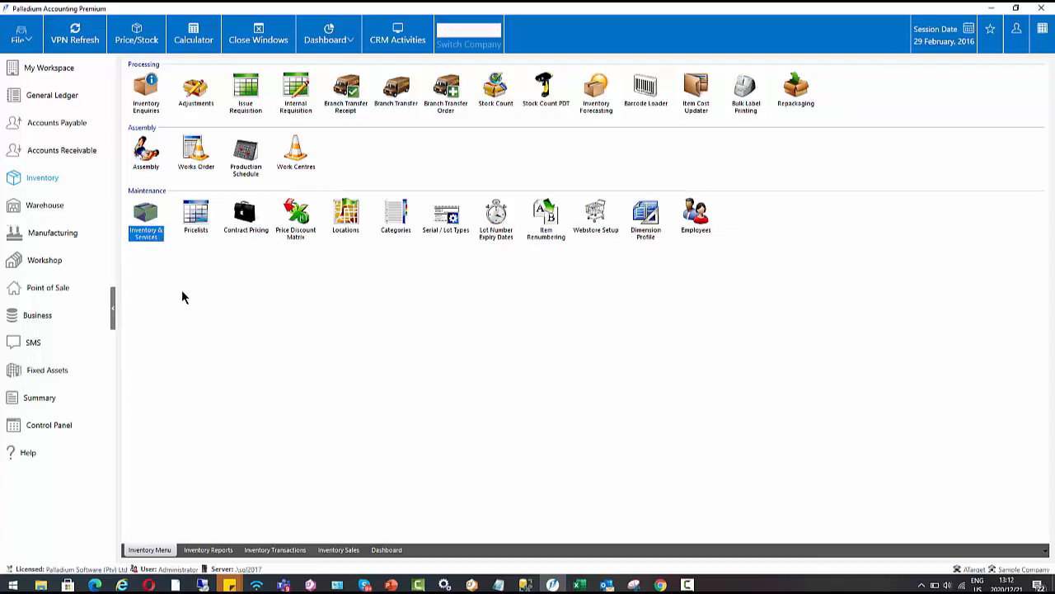
double_click(146, 214)
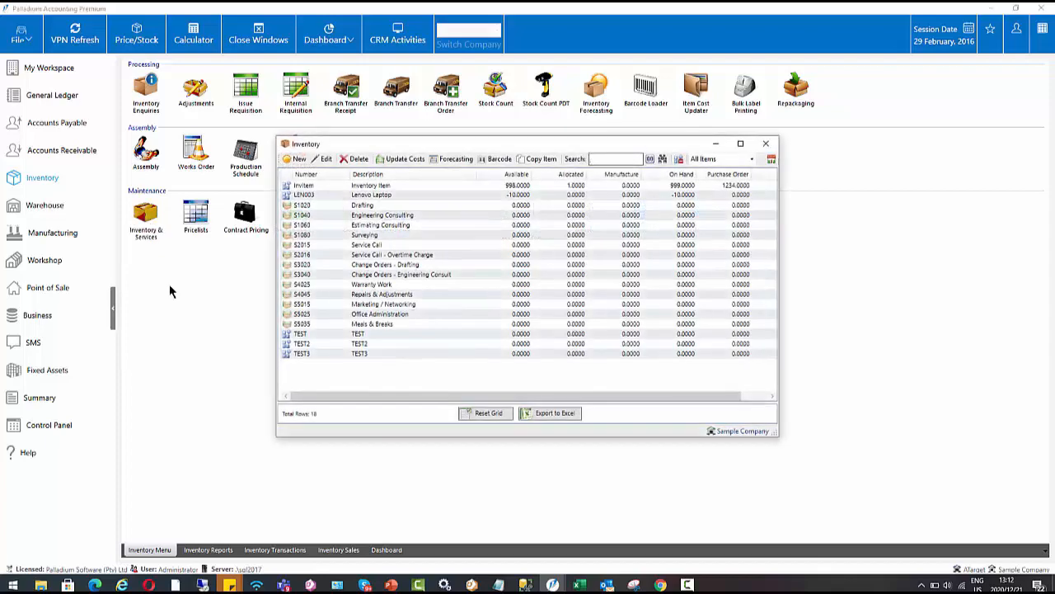
click(371, 195)
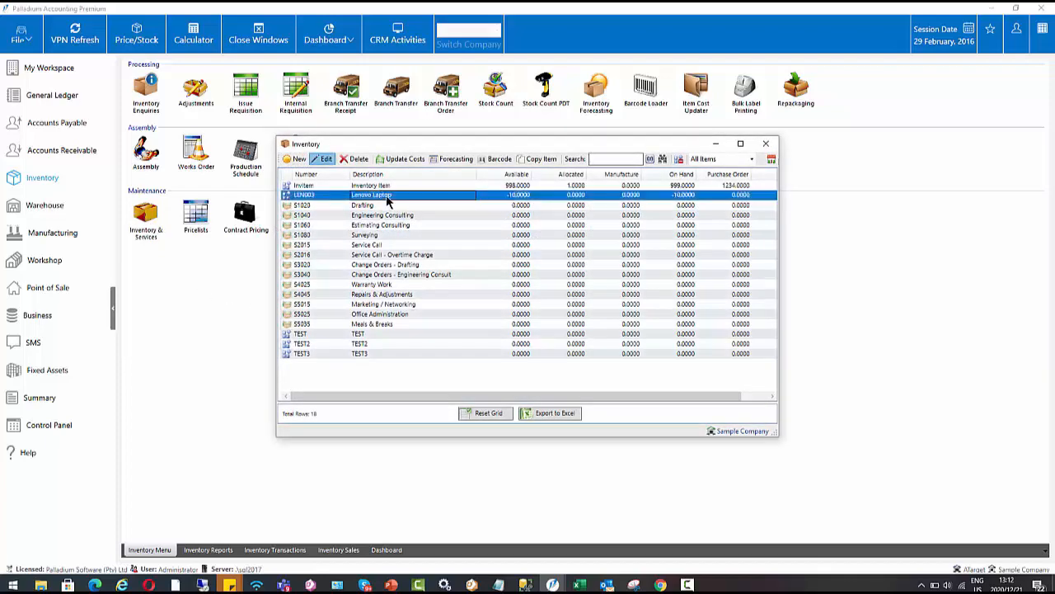
double_click(371, 195)
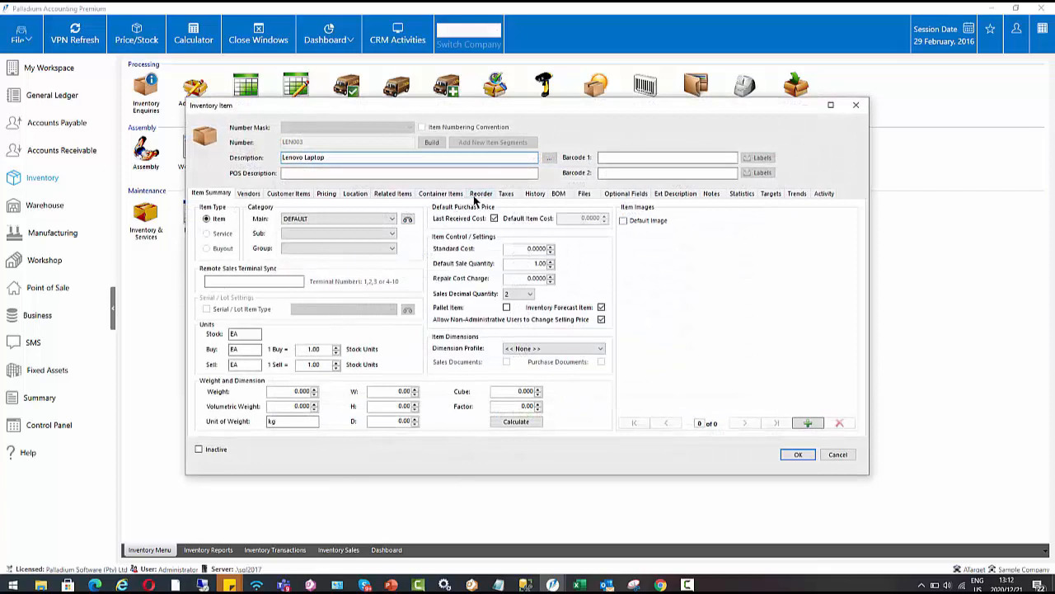
Show the Lenovo Laptop reorder settings: 20% safety factor, 10-day lead time, 60 days
click(481, 193)
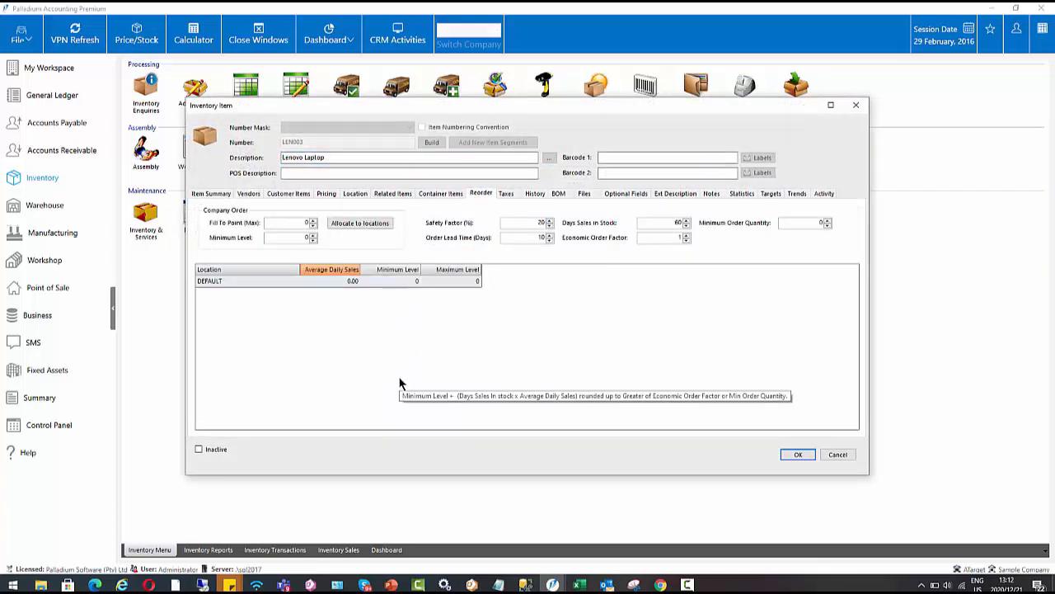
mouse_move(379, 274)
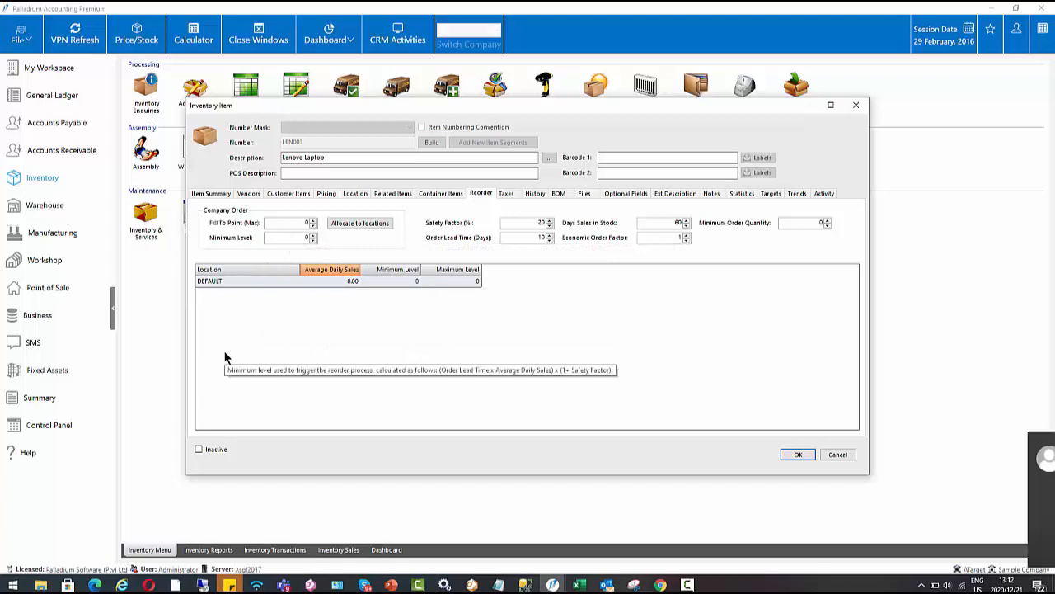
mouse_move(489, 215)
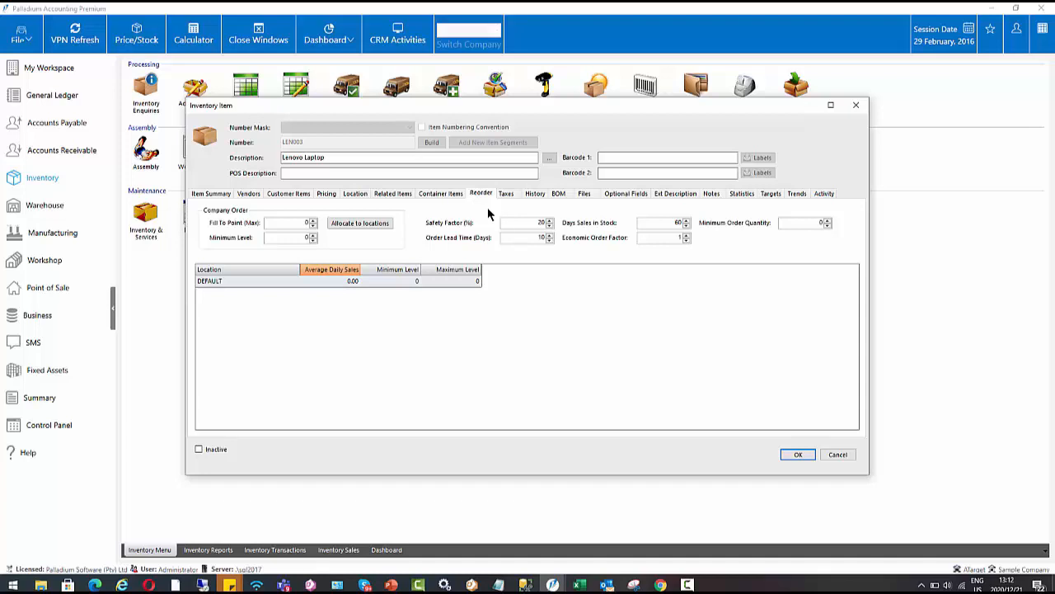
mouse_move(518, 223)
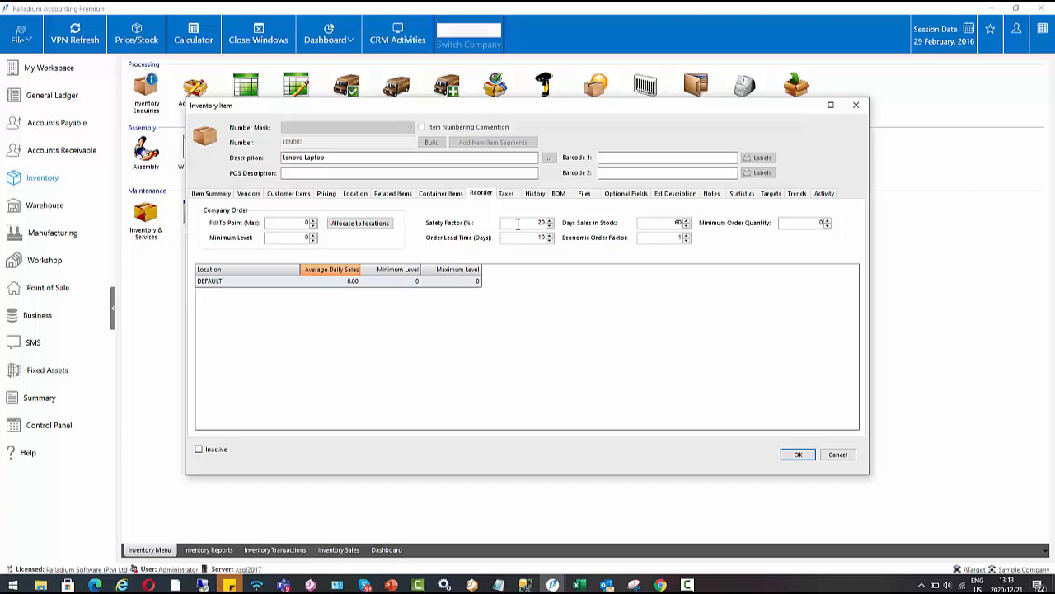
mouse_move(519, 227)
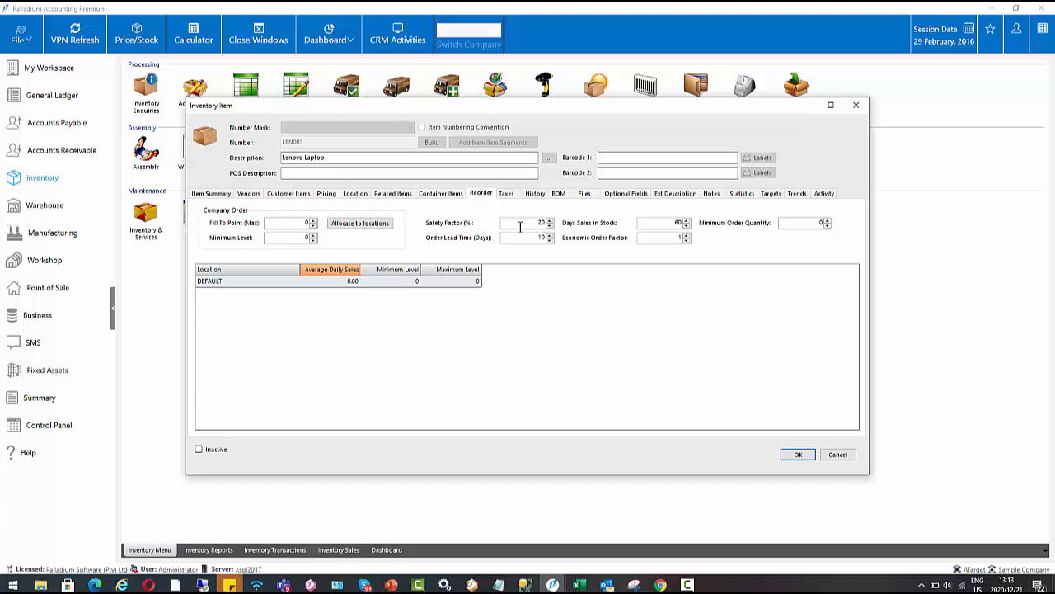
mouse_move(524, 238)
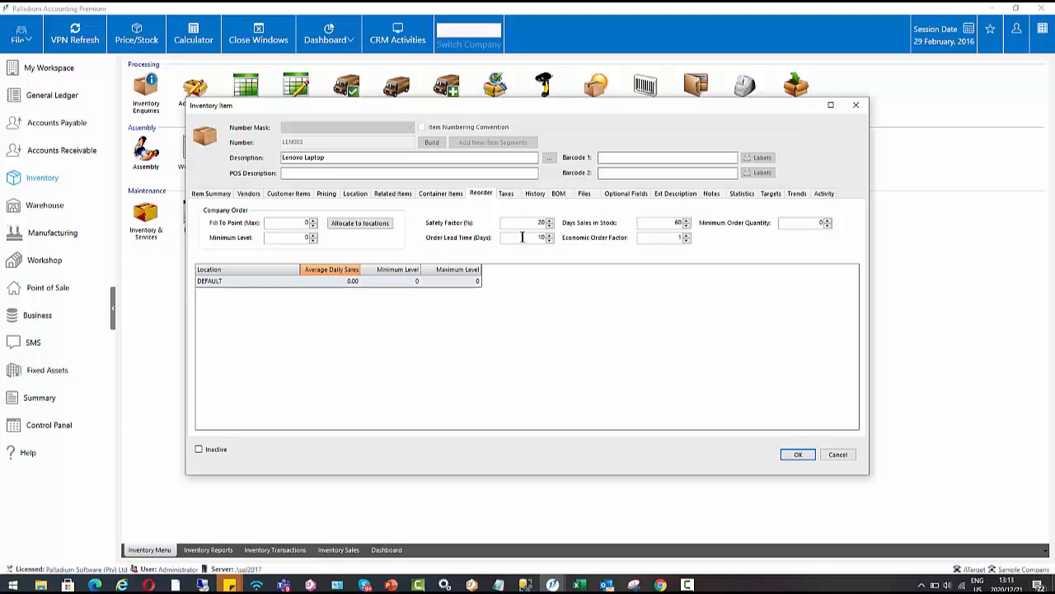
mouse_move(660, 223)
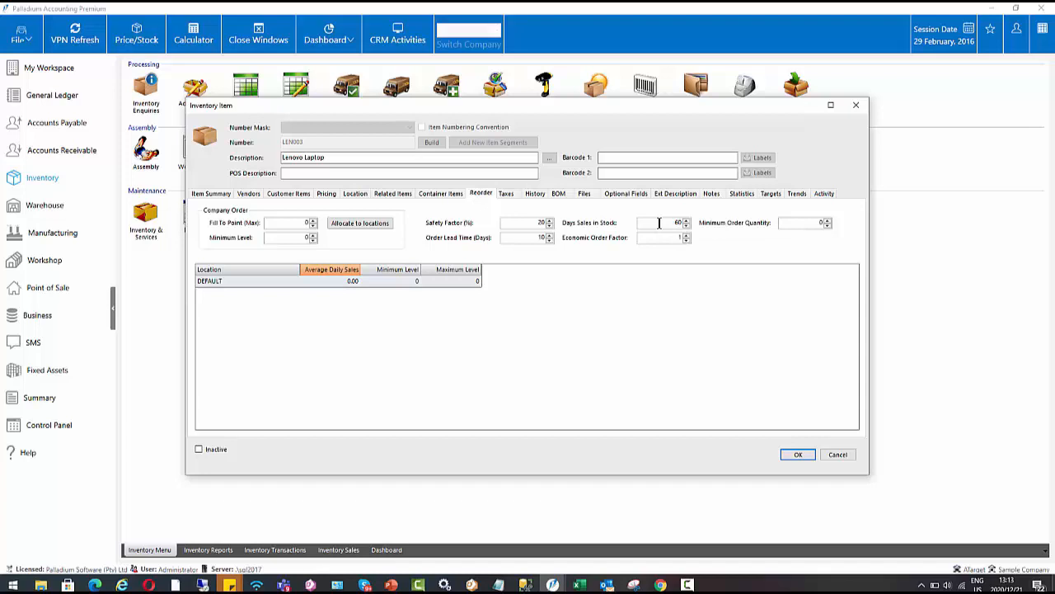
mouse_move(664, 238)
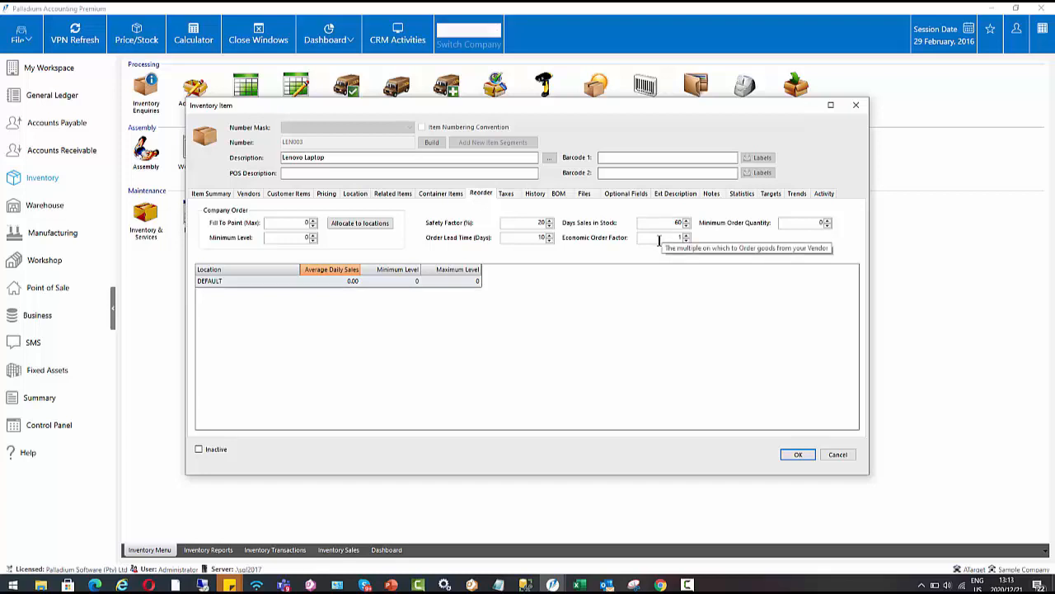
mouse_move(663, 238)
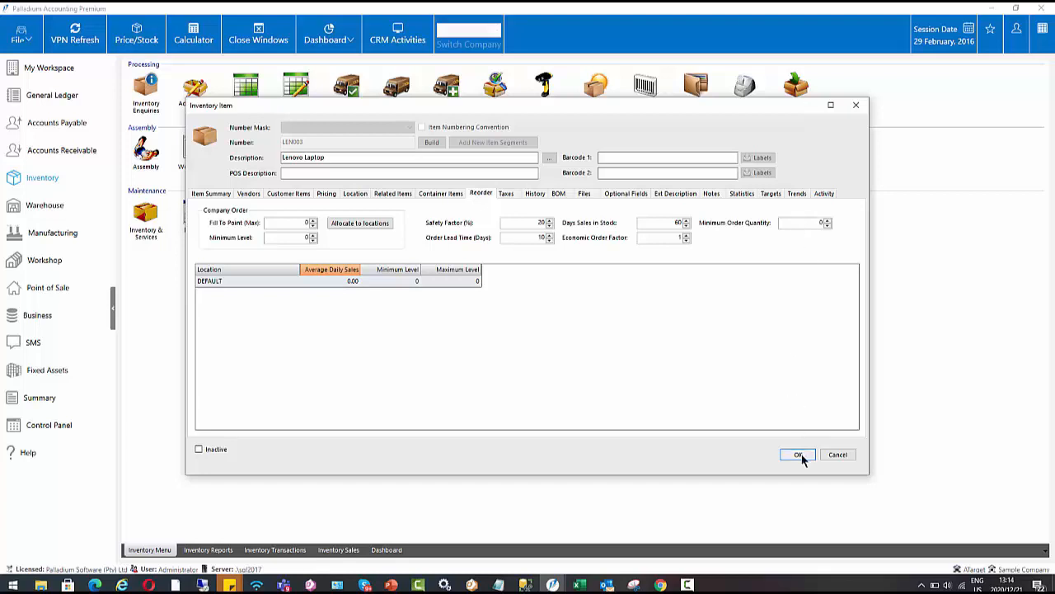
Accept the Lenovo Laptop record and close the inventory items list
click(797, 454)
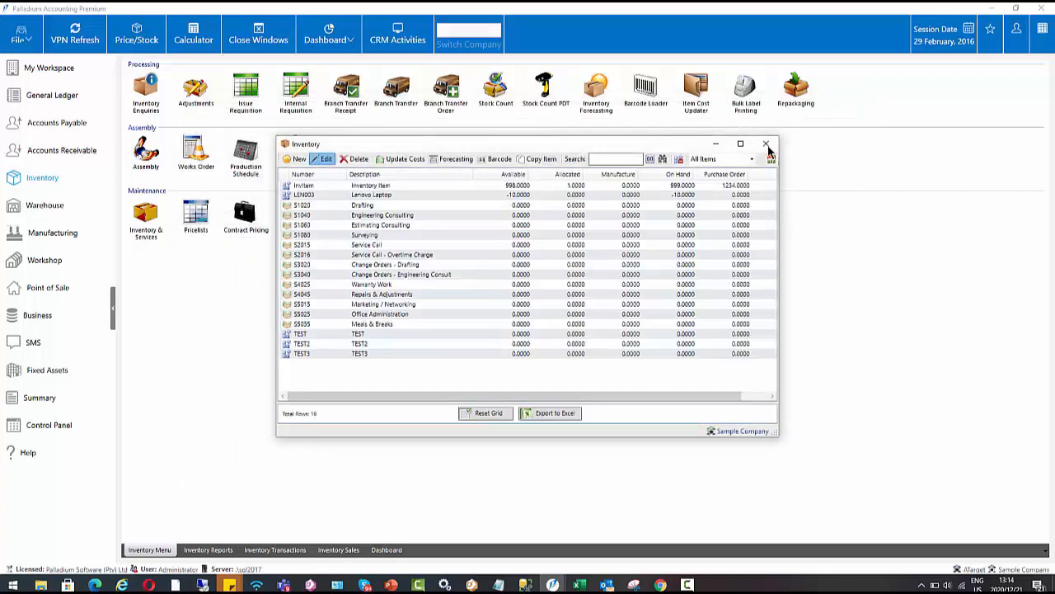
click(765, 144)
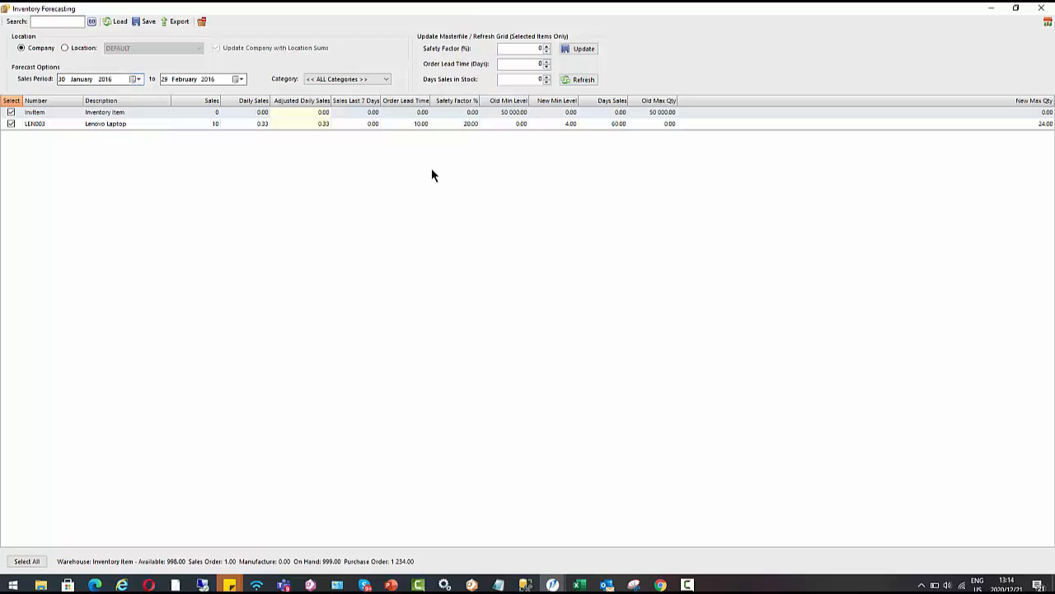
mouse_move(551, 125)
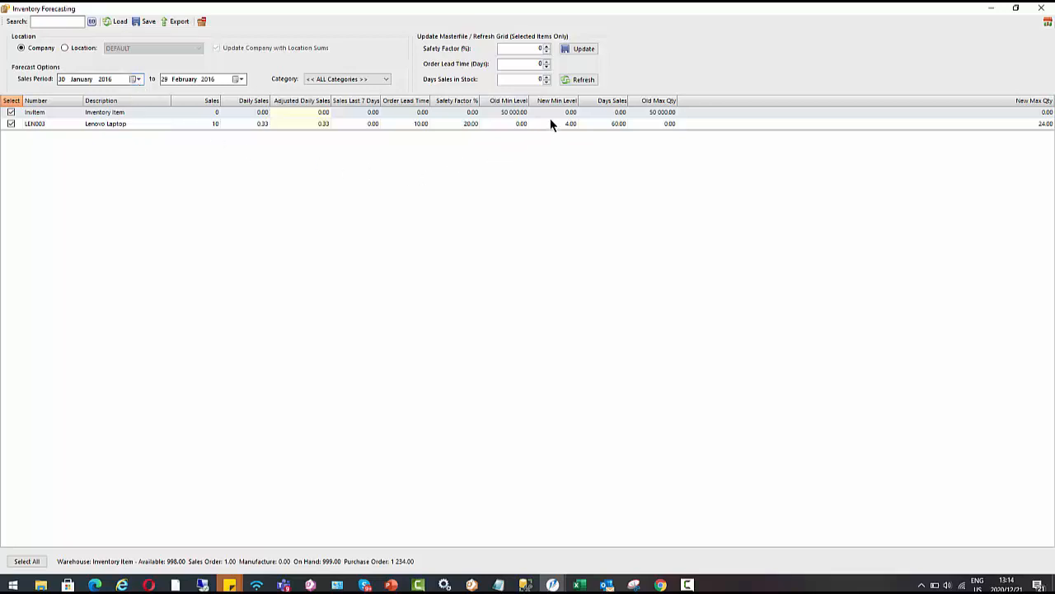
mouse_move(939, 101)
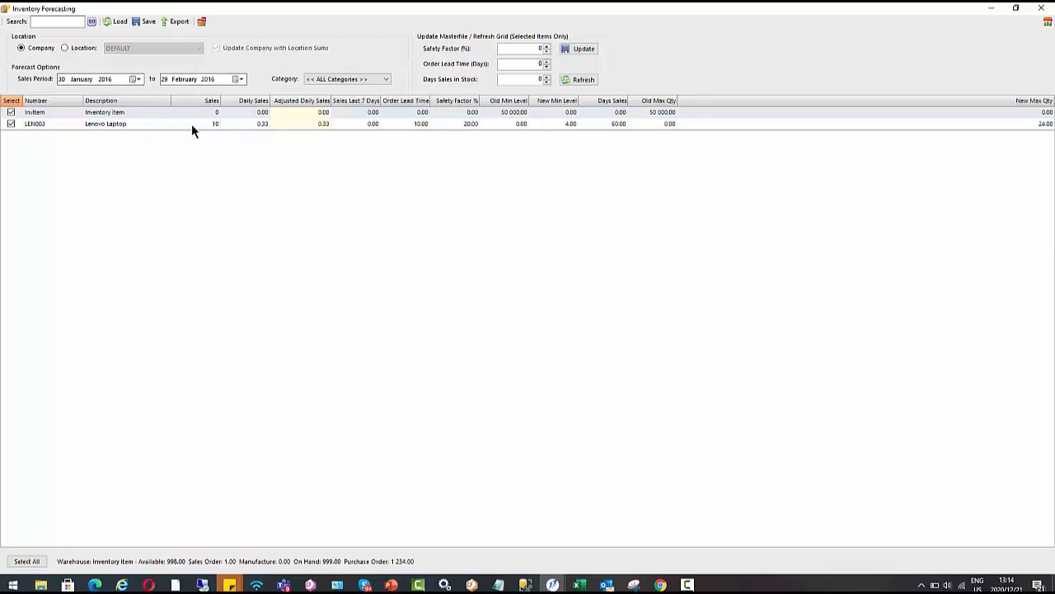
Review Lenovo Laptop's forecast sales figure in Inventory Forecasting
click(195, 124)
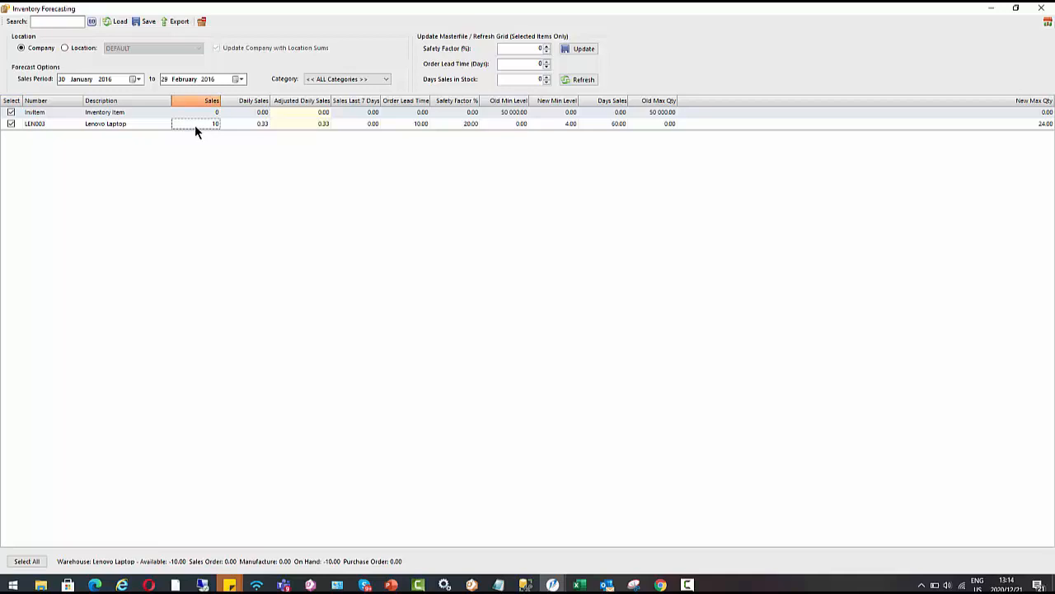
mouse_move(233, 130)
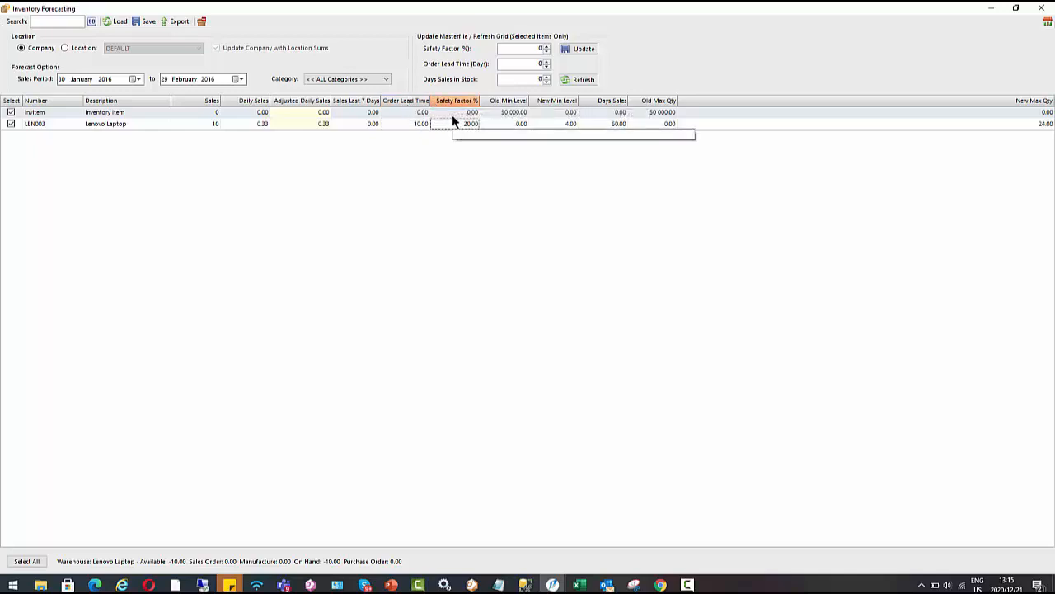
mouse_move(482, 124)
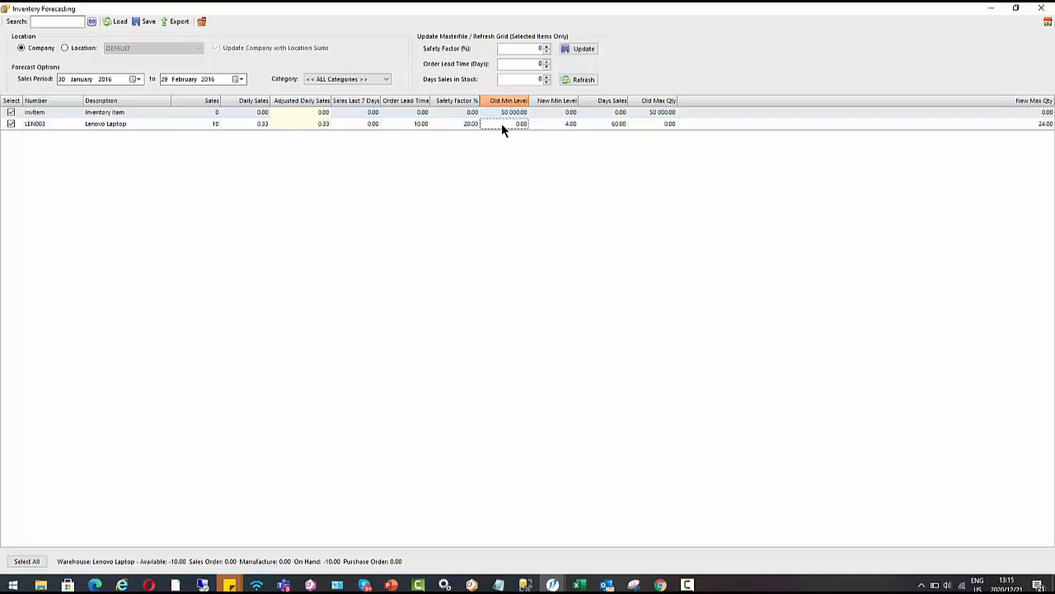
mouse_move(567, 112)
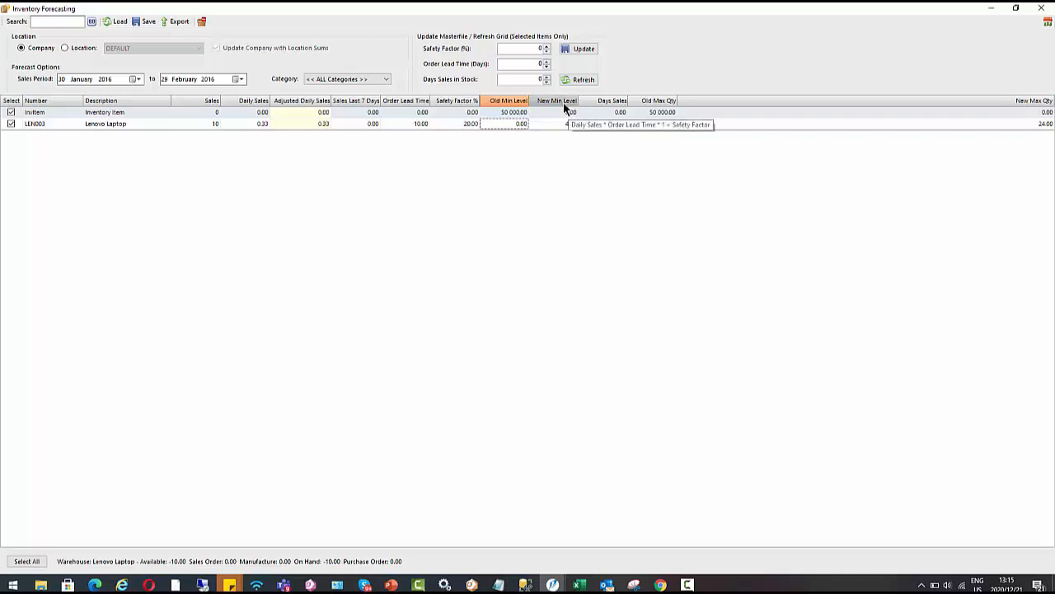
mouse_move(551, 132)
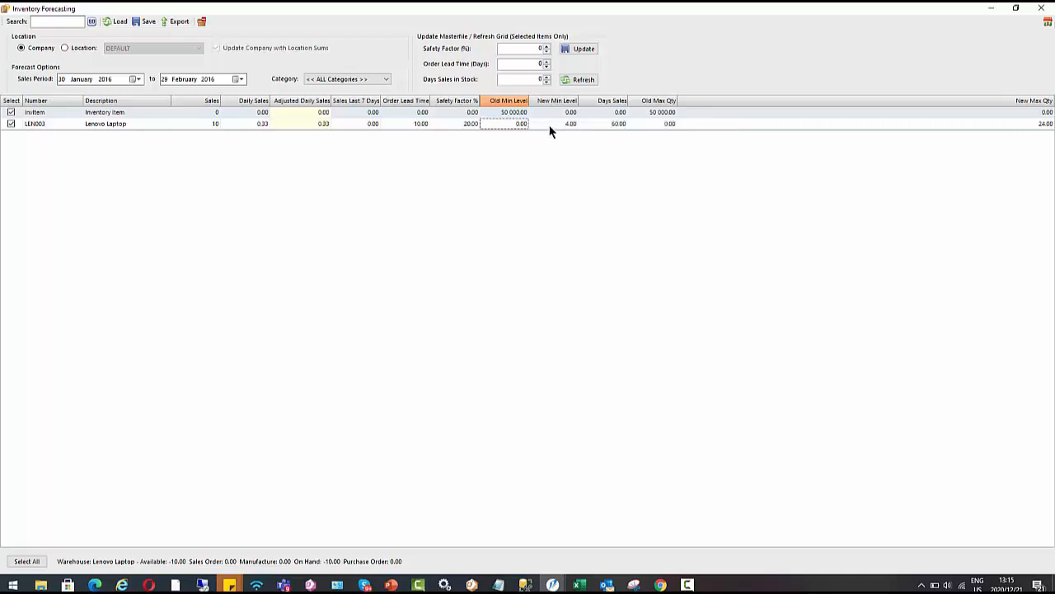
mouse_move(557, 101)
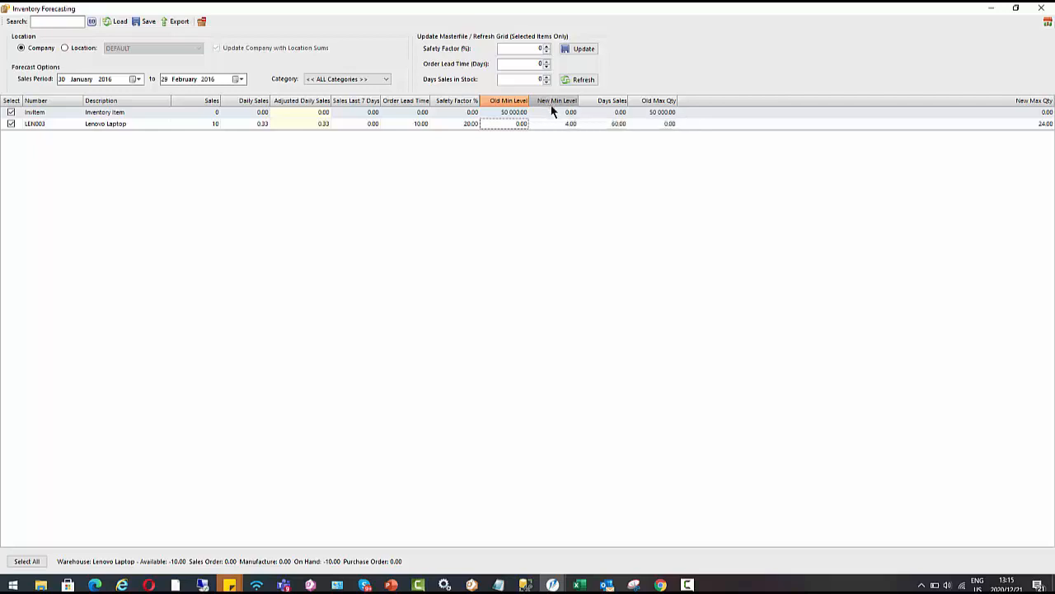
mouse_move(510, 112)
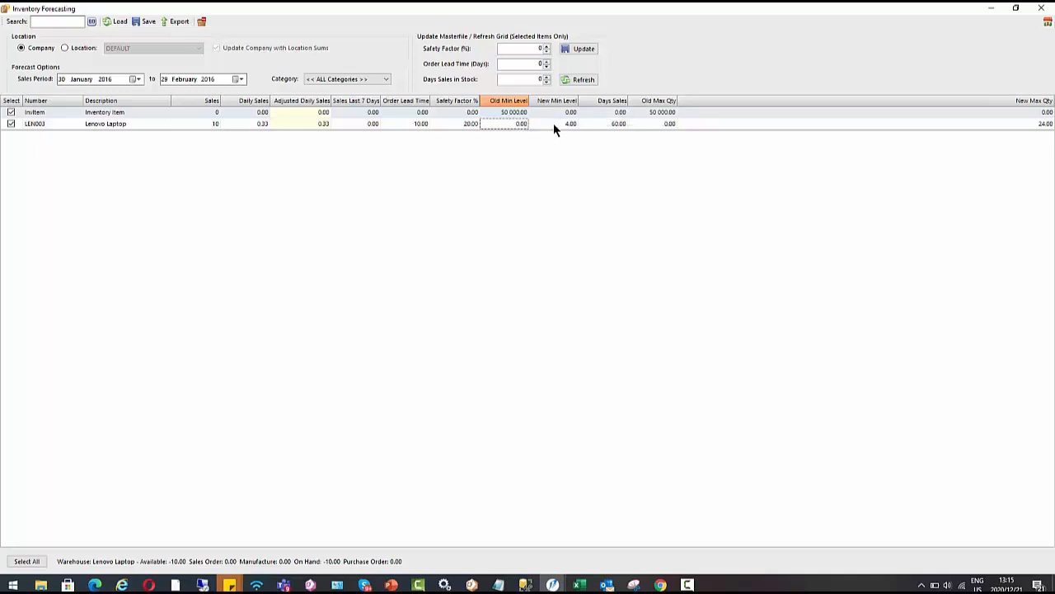
mouse_move(721, 148)
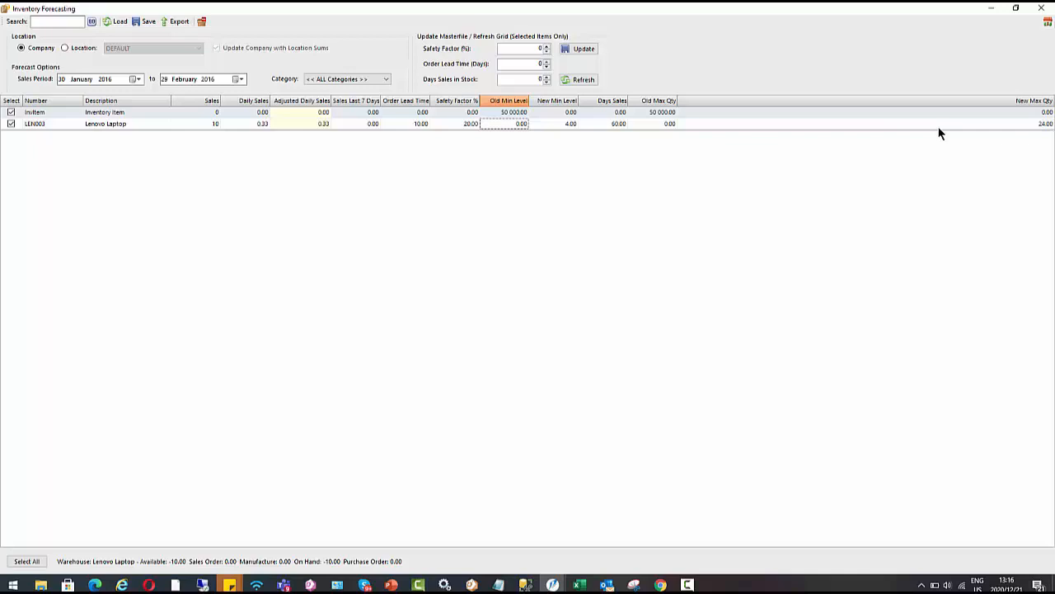
mouse_move(936, 108)
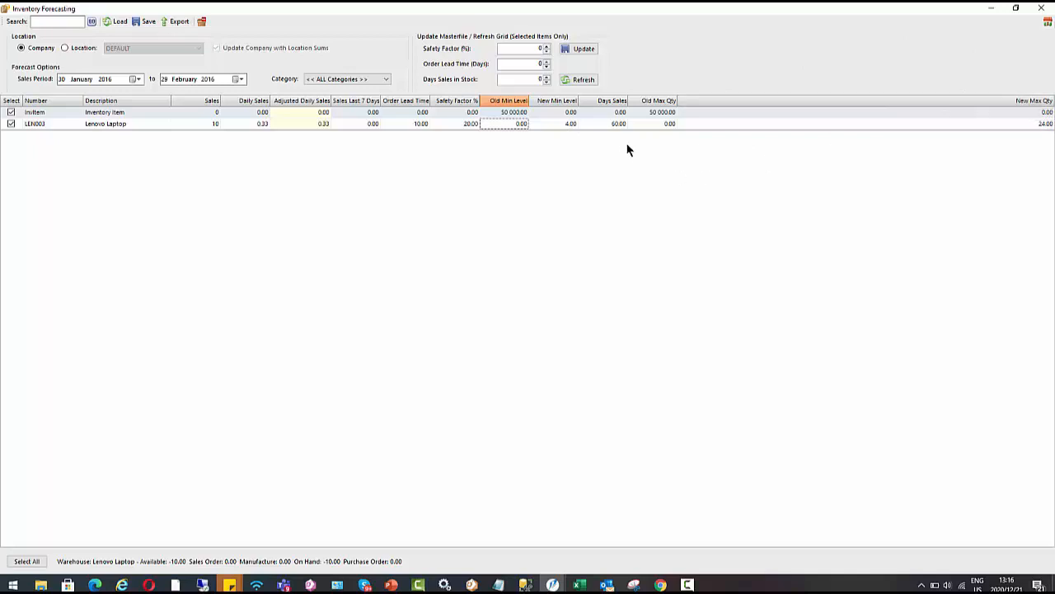
mouse_move(952, 105)
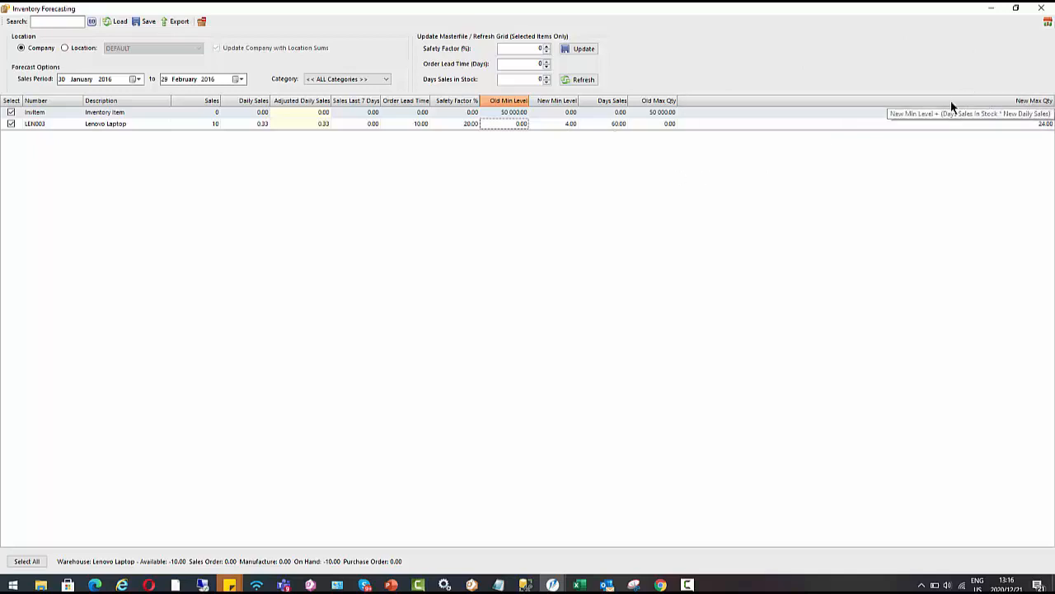
mouse_move(424, 154)
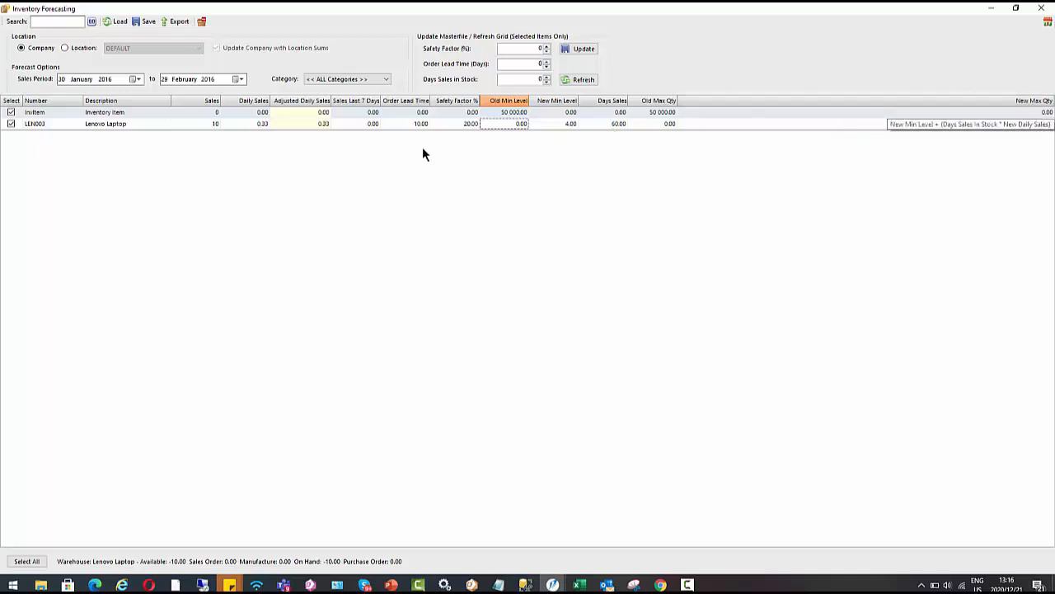
mouse_move(709, 112)
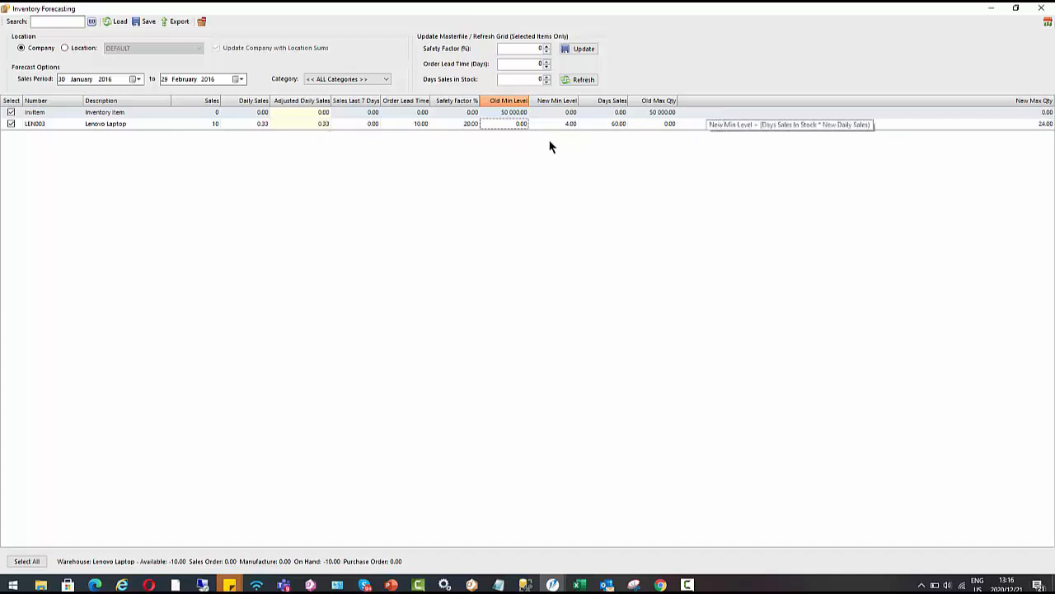
mouse_move(1027, 130)
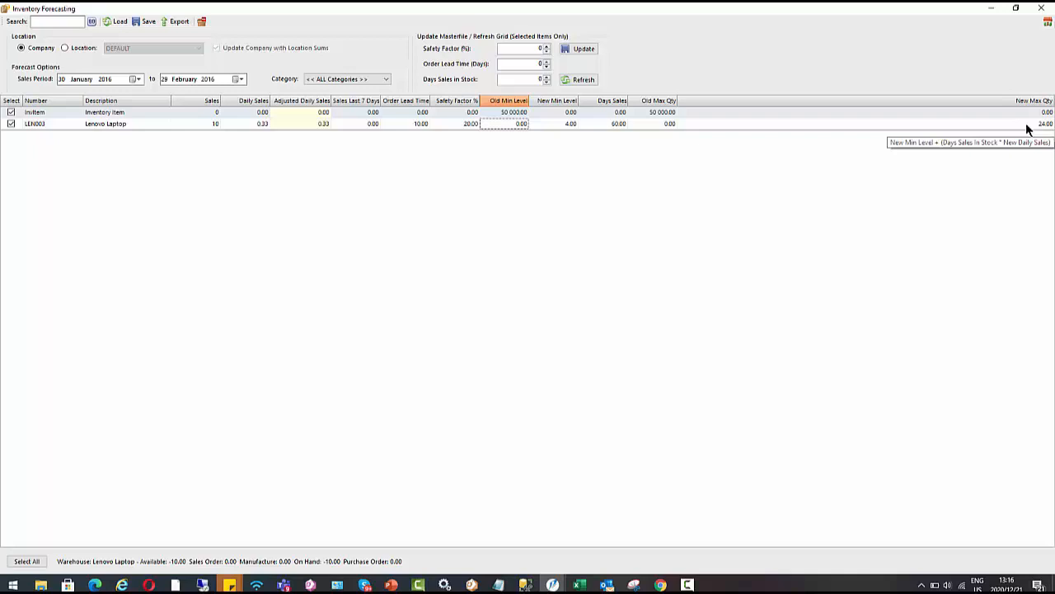
mouse_move(1010, 114)
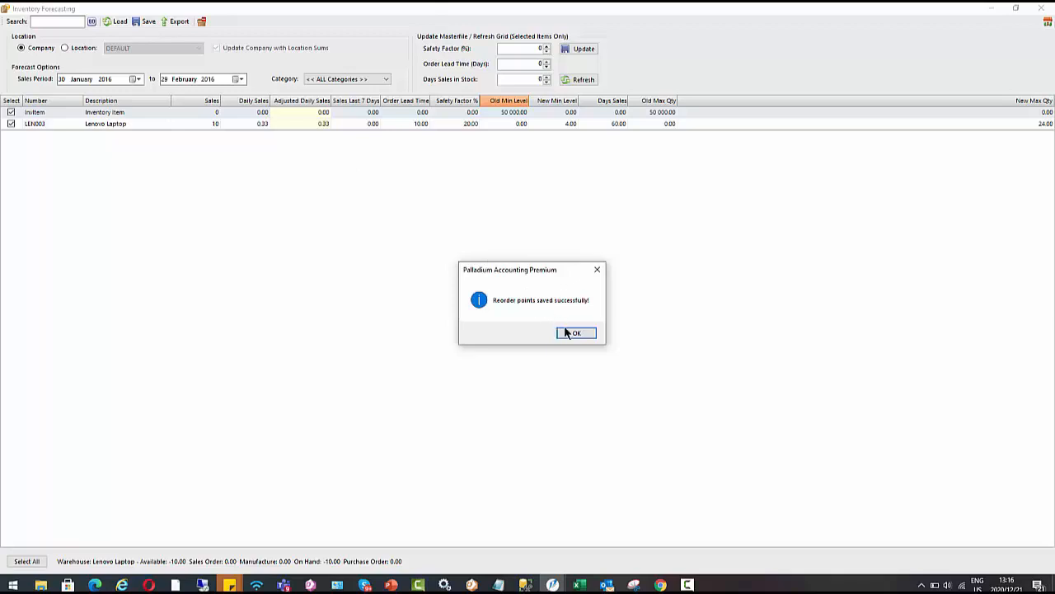
Dismiss the saved message and reopen Lenovo Laptop's reorder settings showing fill-to 24
click(576, 332)
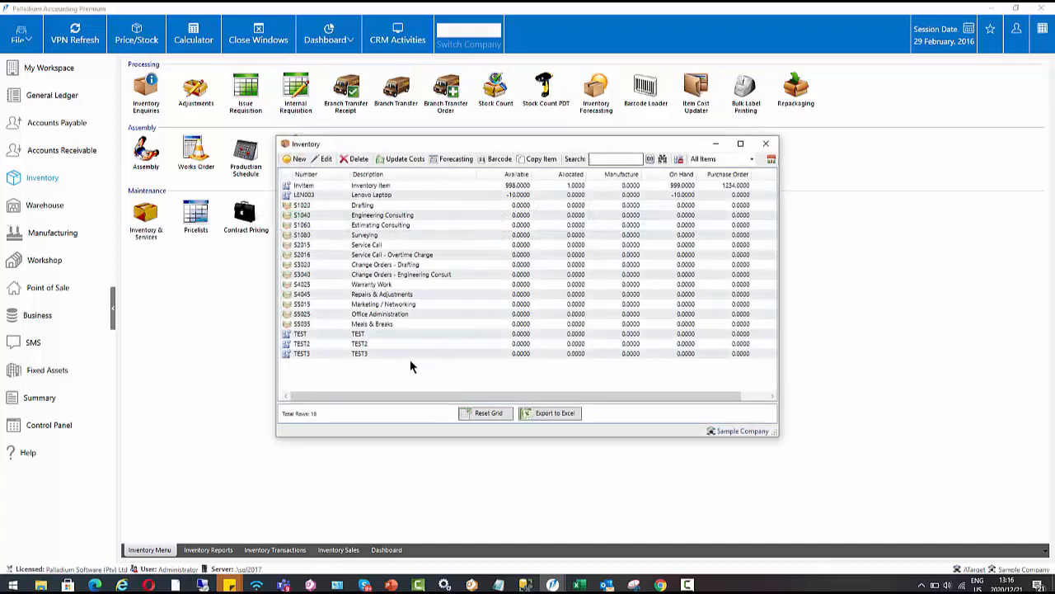
click(388, 195)
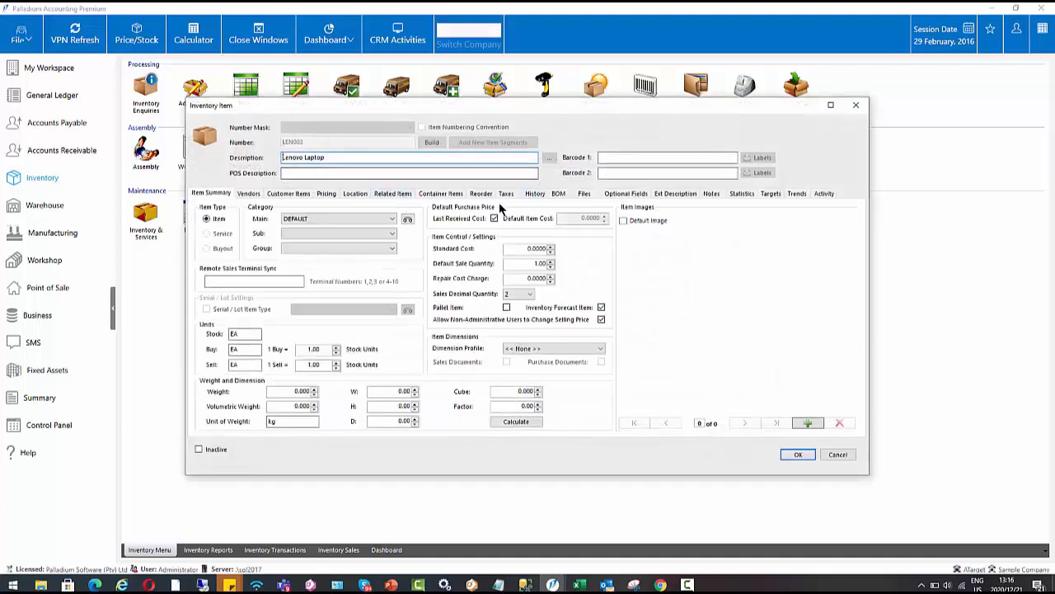
click(480, 193)
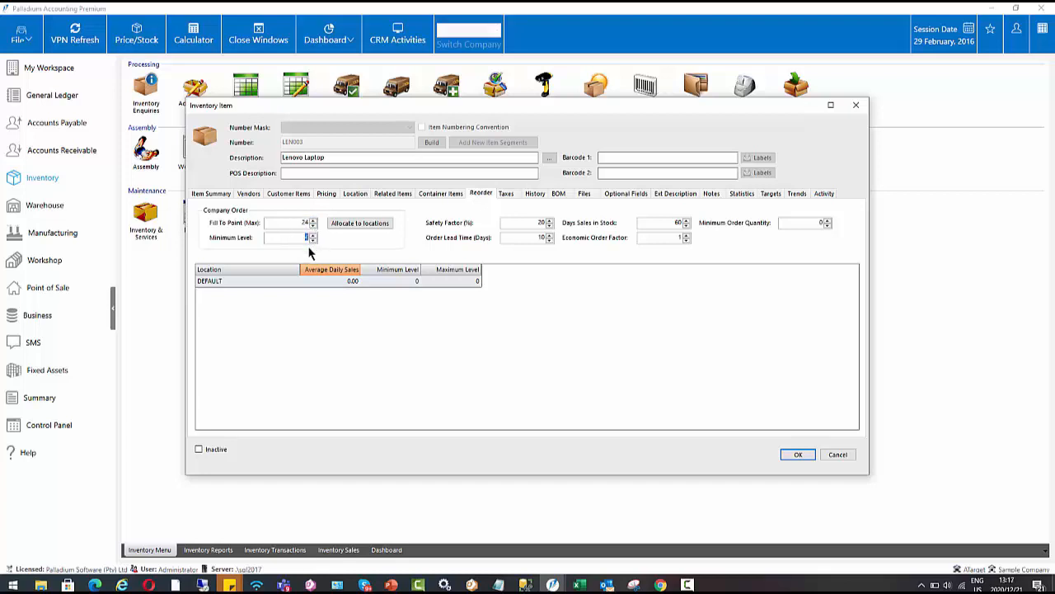
mouse_move(795, 390)
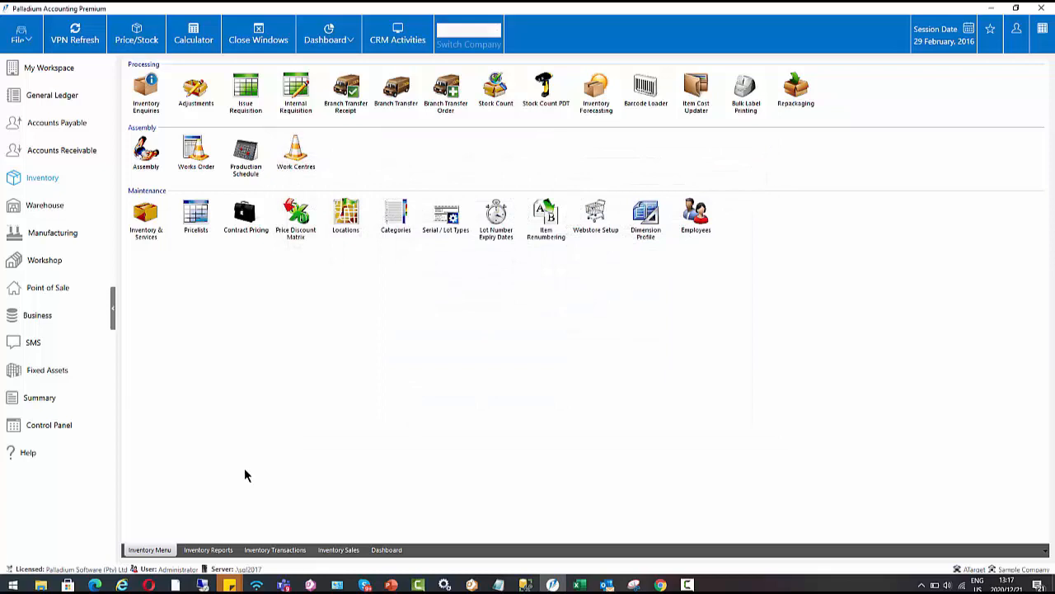
mouse_move(258, 450)
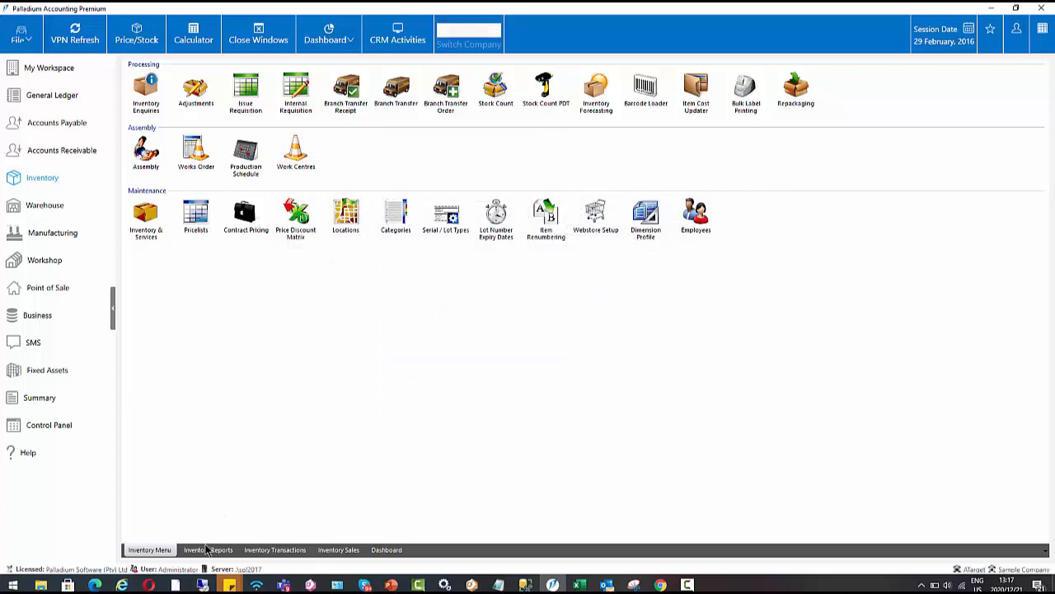
Run the Items quantity report for to-order items only, maximised, showing 33 required
click(207, 550)
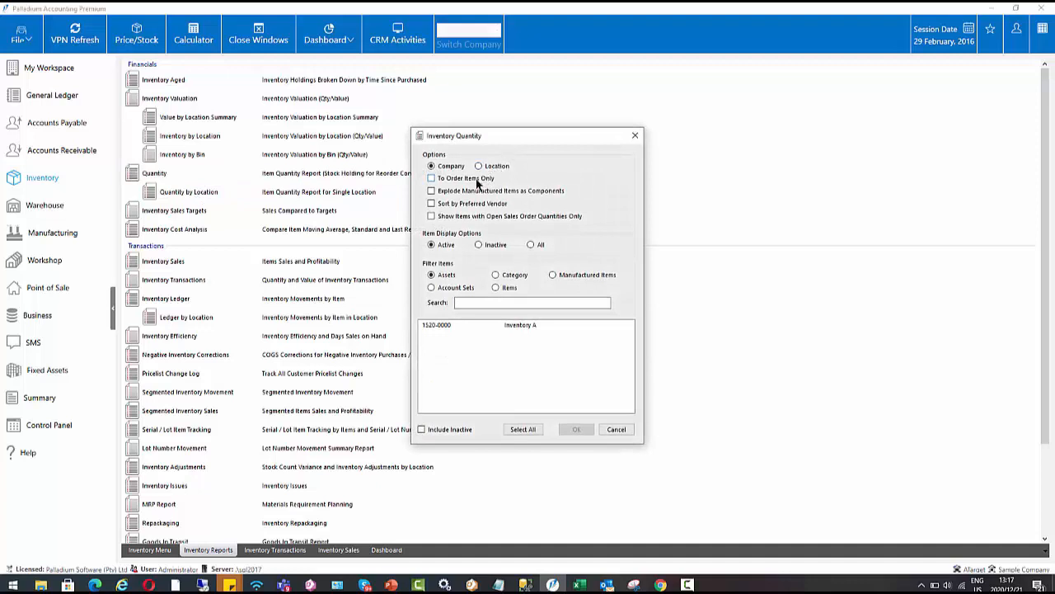
click(495, 287)
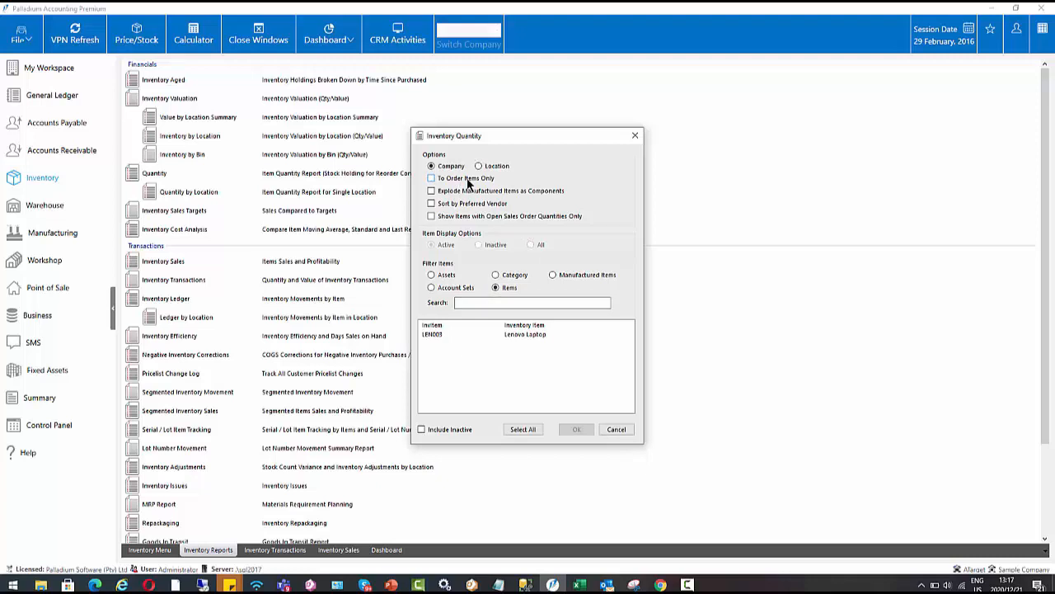
click(431, 178)
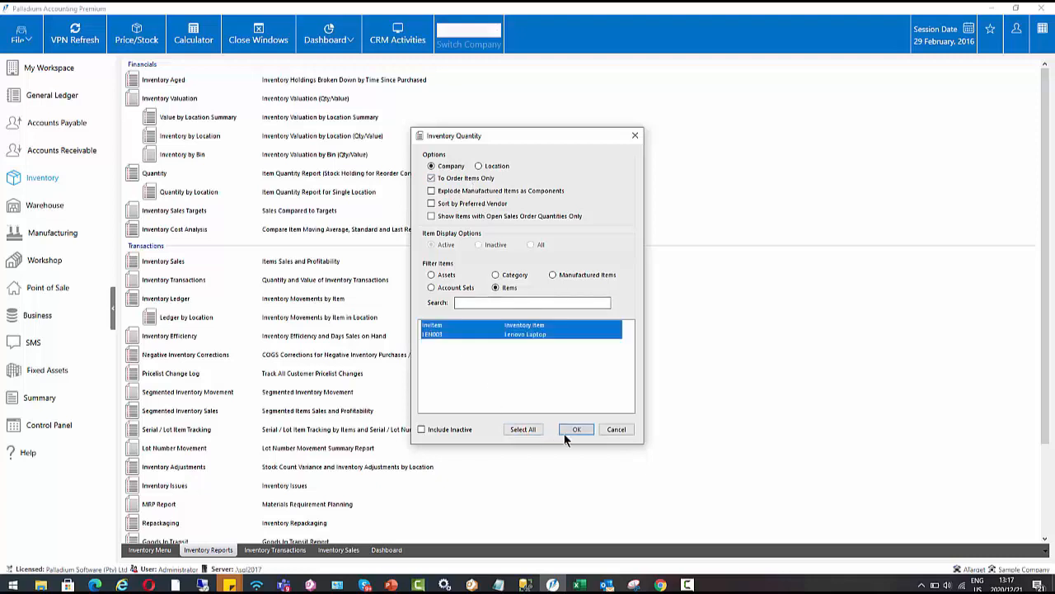
click(576, 429)
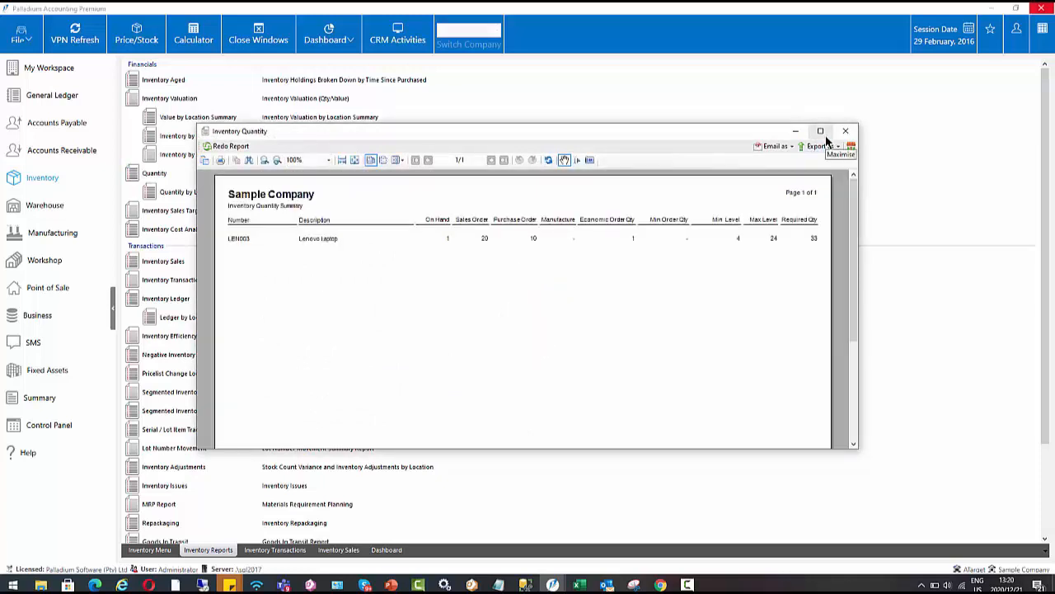
click(820, 131)
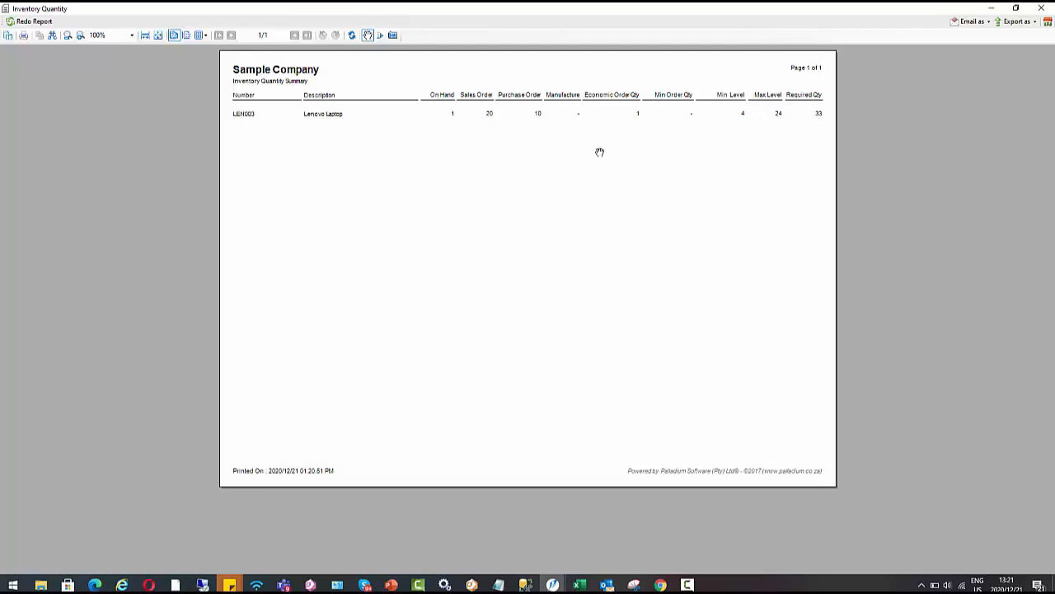
mouse_move(559, 154)
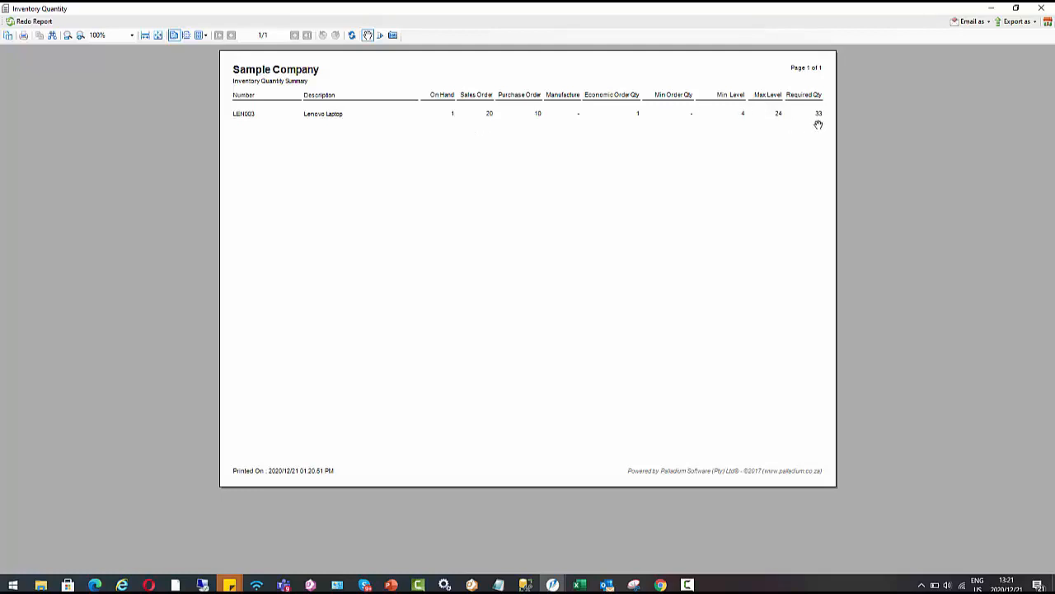
mouse_move(427, 122)
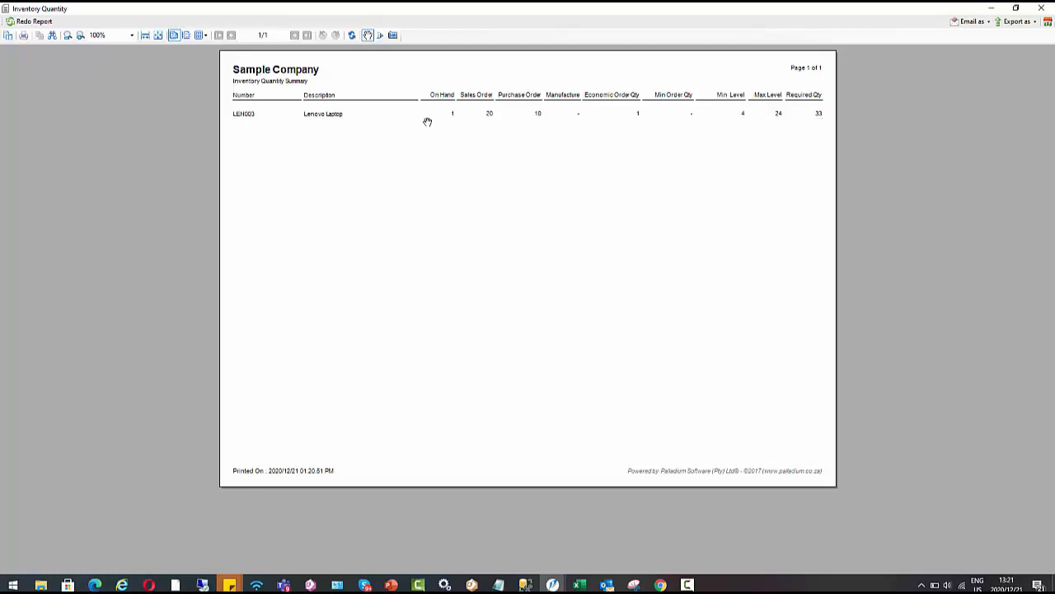
mouse_move(460, 135)
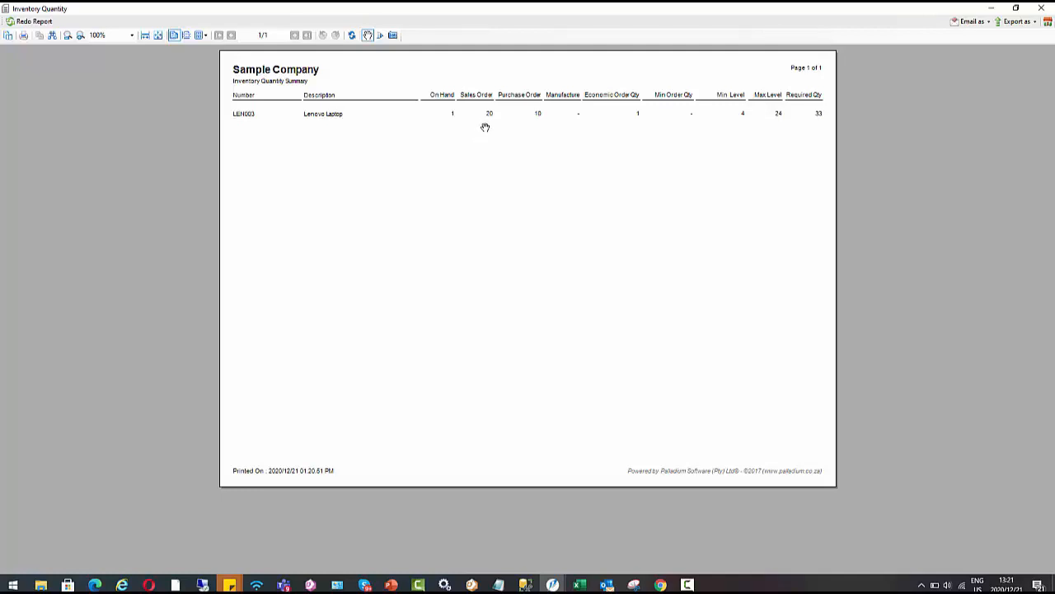
mouse_move(499, 120)
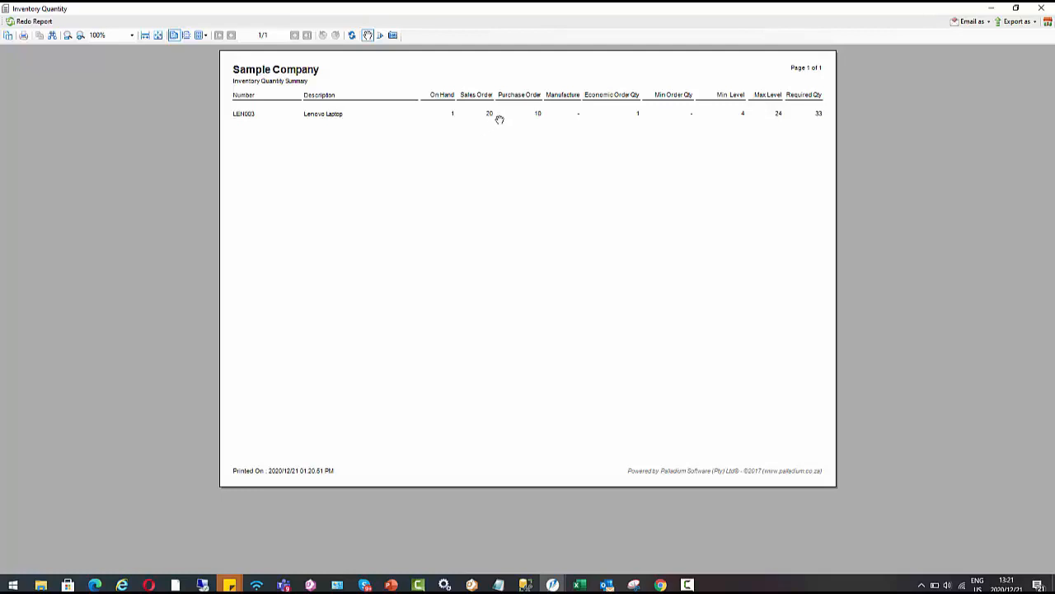
mouse_move(520, 123)
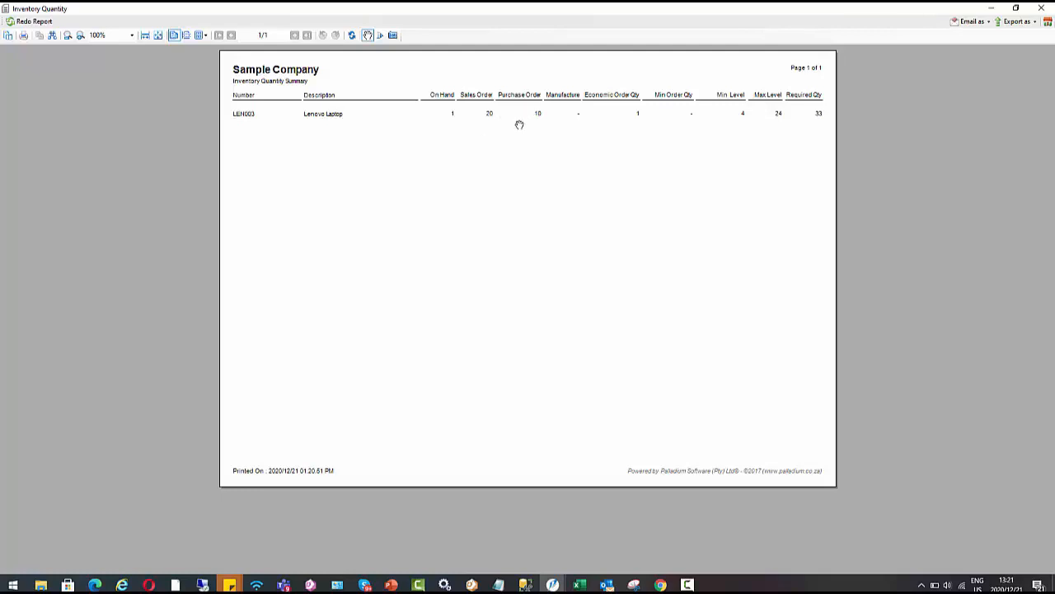
mouse_move(767, 116)
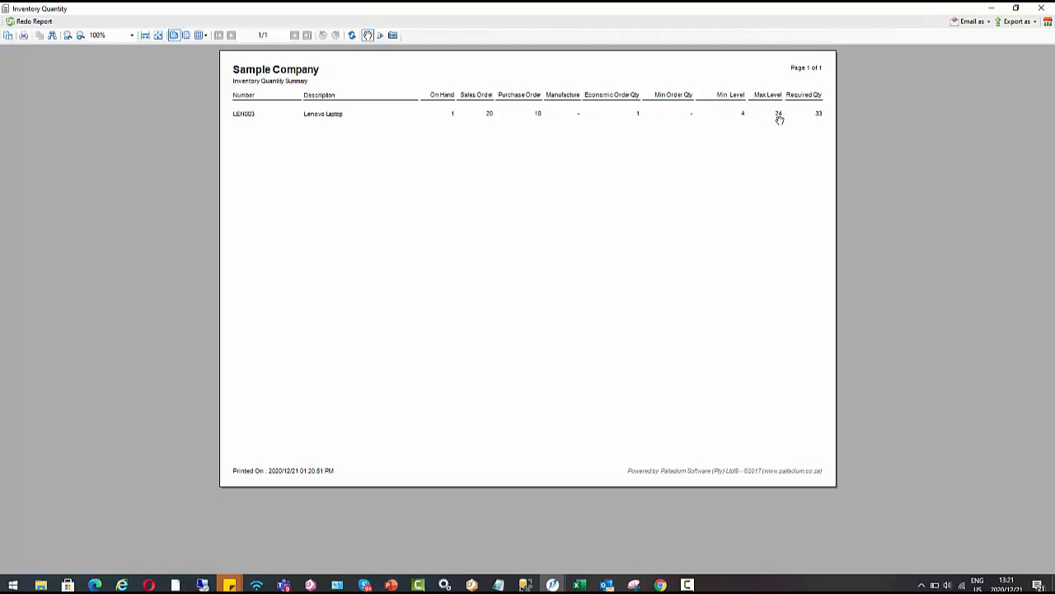
mouse_move(796, 115)
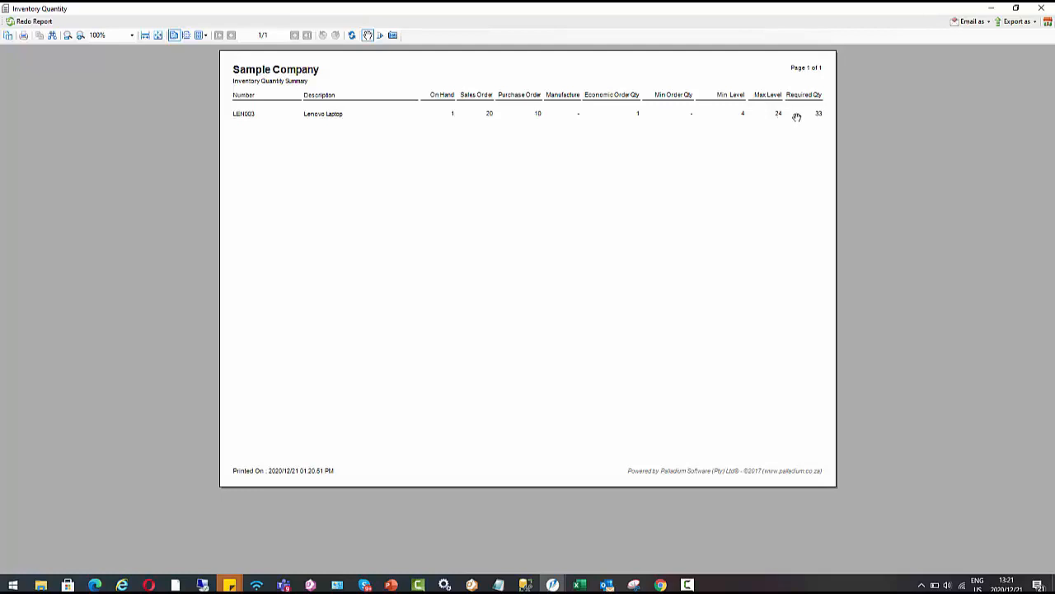
mouse_move(805, 128)
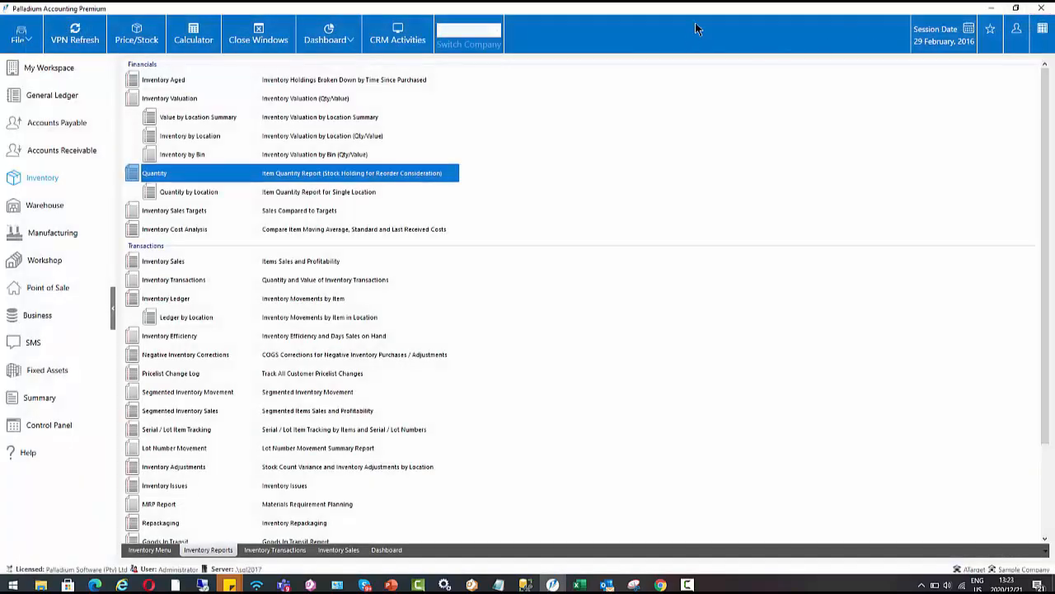
mouse_move(56, 123)
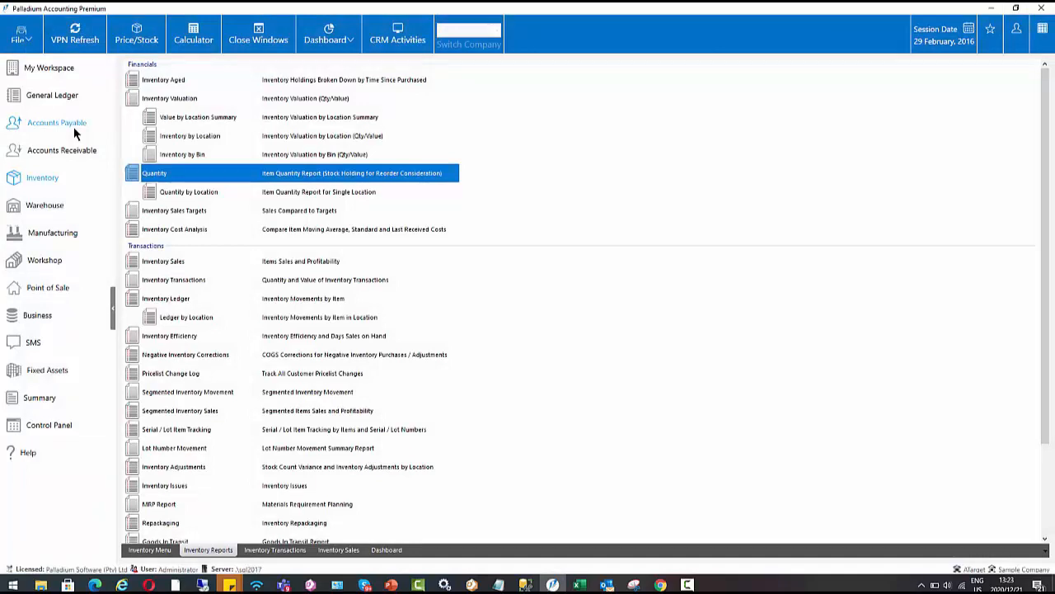
Start new purchase order PO-000000004 from Accounts Payable
click(56, 122)
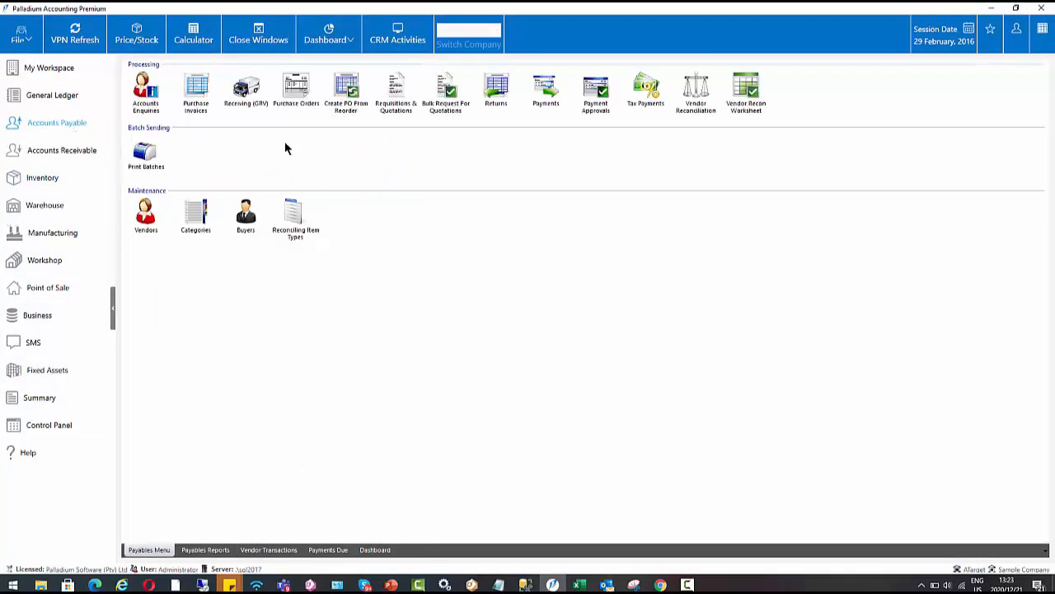
mouse_move(299, 128)
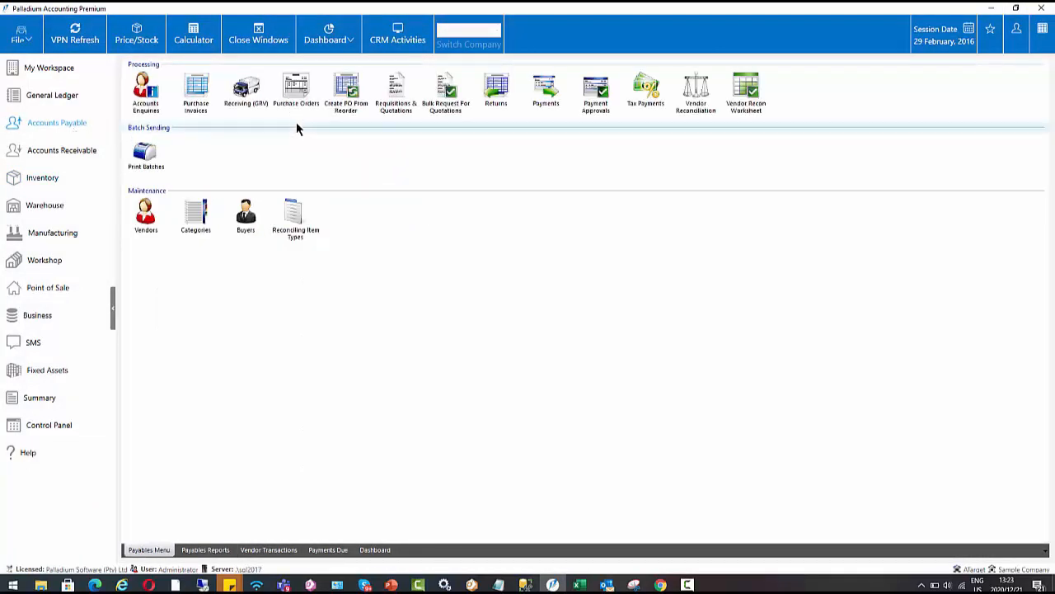
click(296, 93)
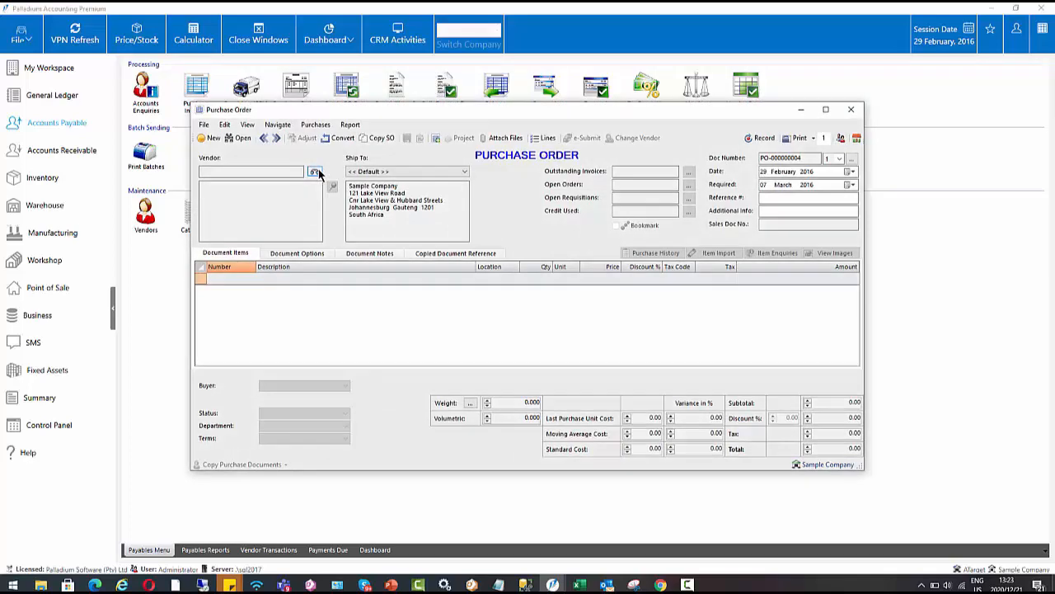
Pick a vendor and add stock items through the Order Form
click(315, 172)
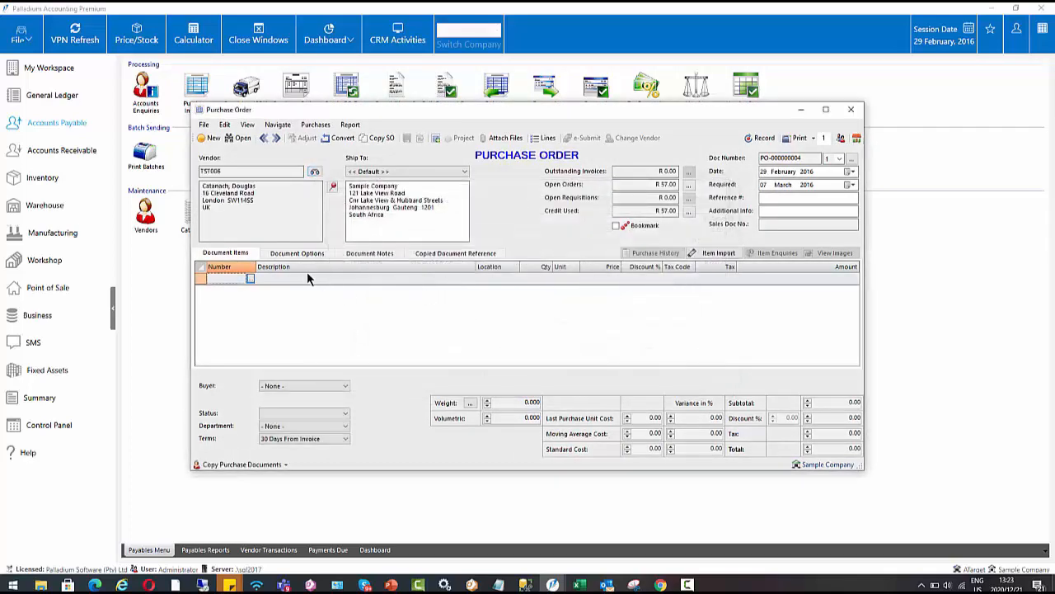
mouse_move(436, 138)
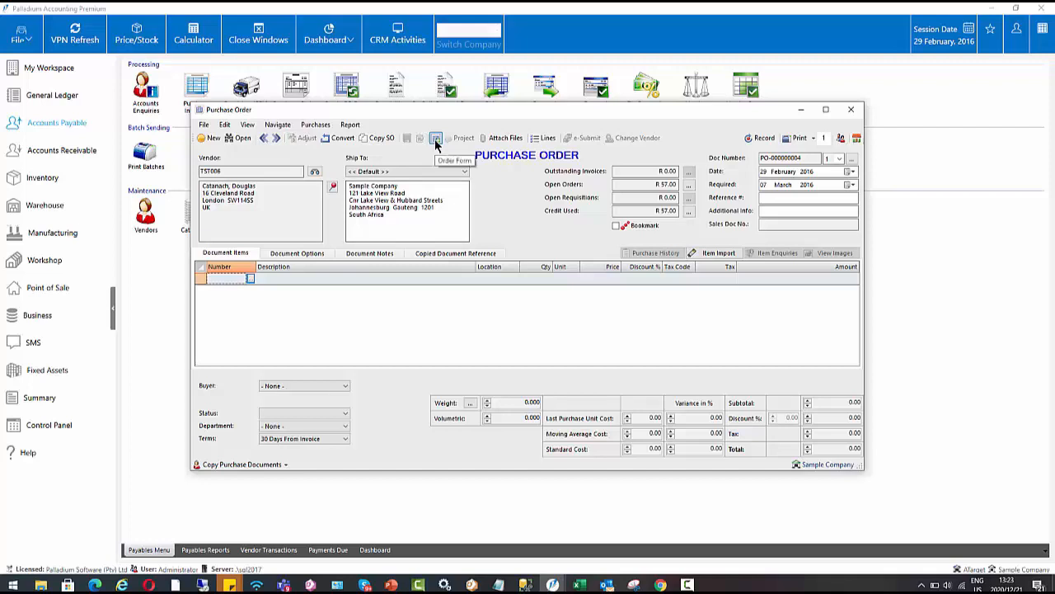
click(436, 138)
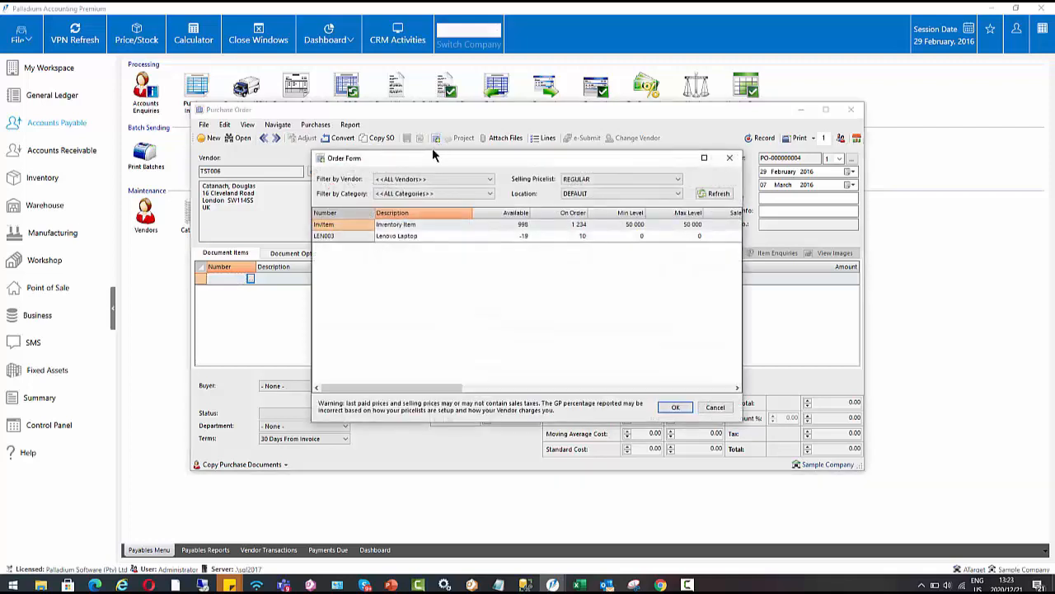
mouse_move(438, 332)
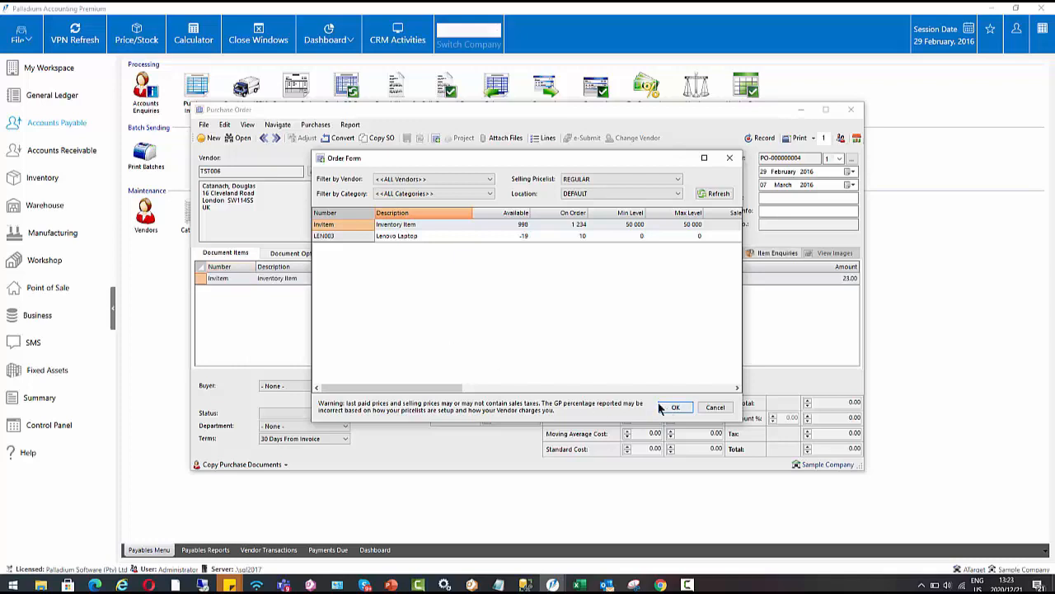
click(676, 407)
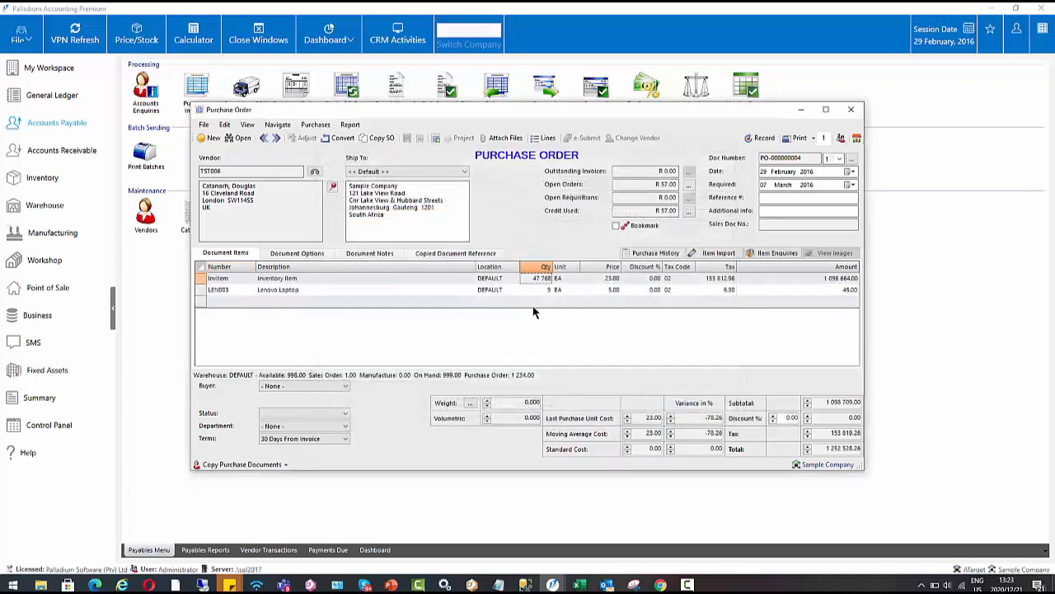
click(343, 138)
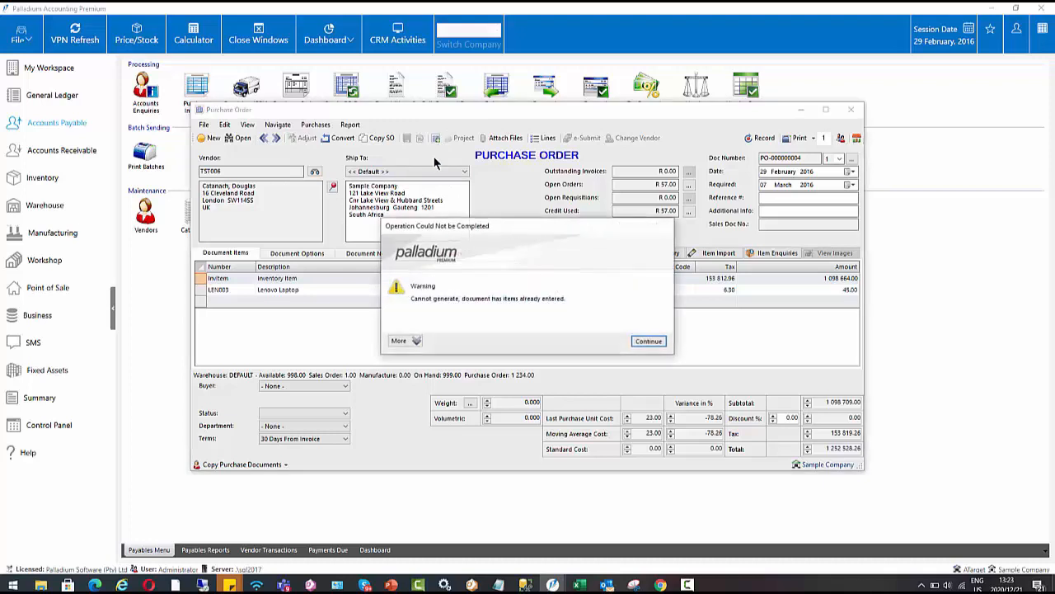
Dismiss the warning, start an empty order and cancel its order form
click(648, 341)
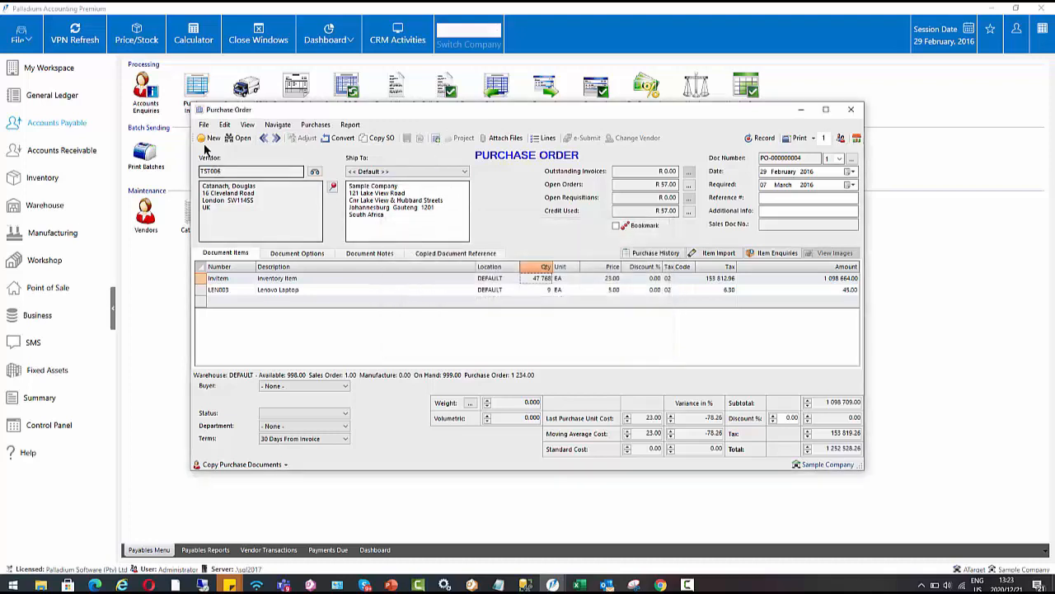
click(212, 138)
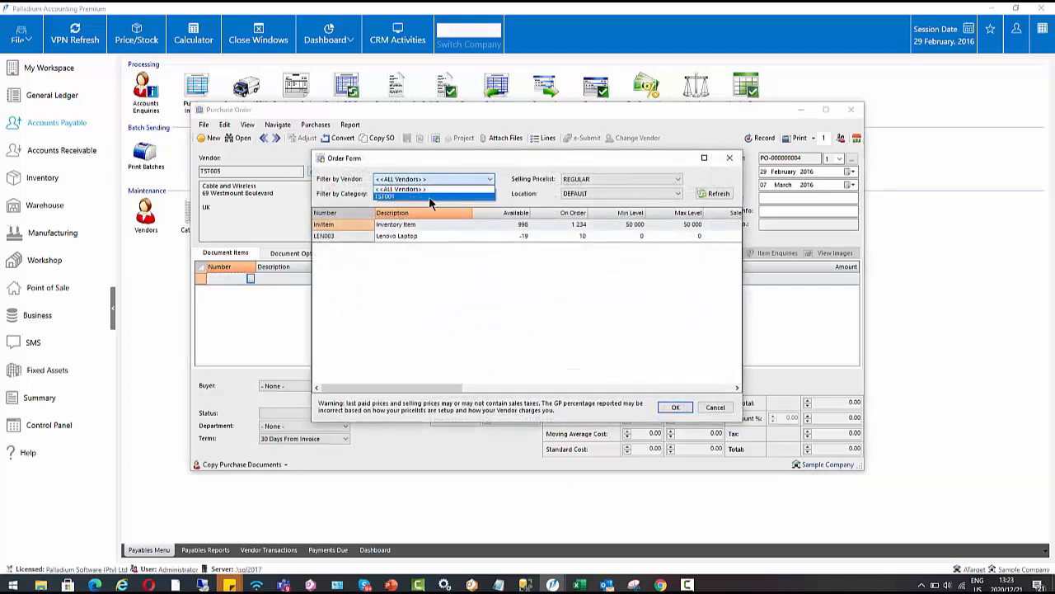
click(404, 189)
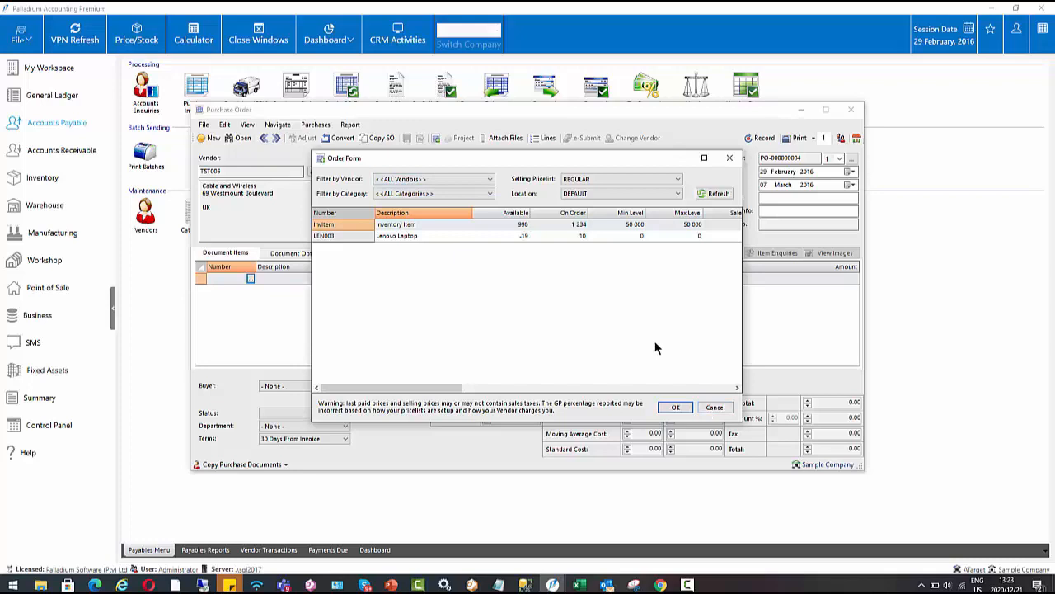
mouse_move(714, 406)
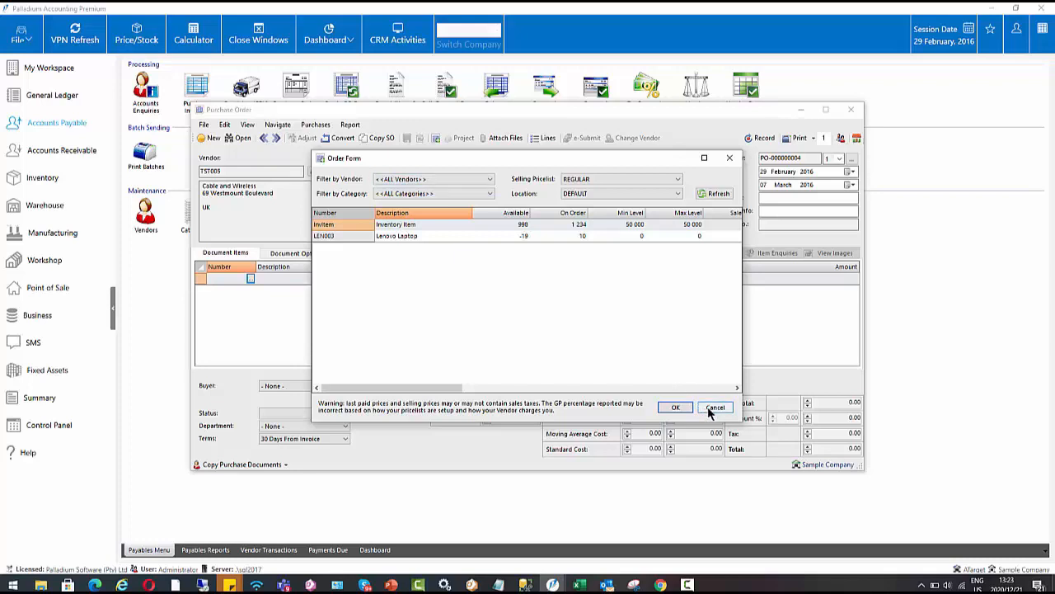
click(714, 406)
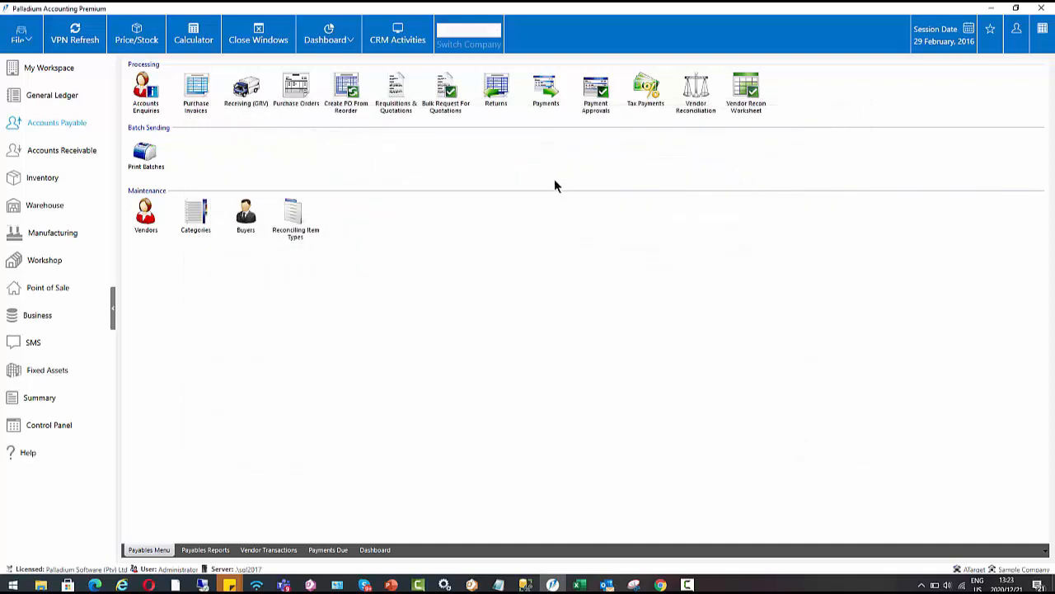
mouse_move(344, 118)
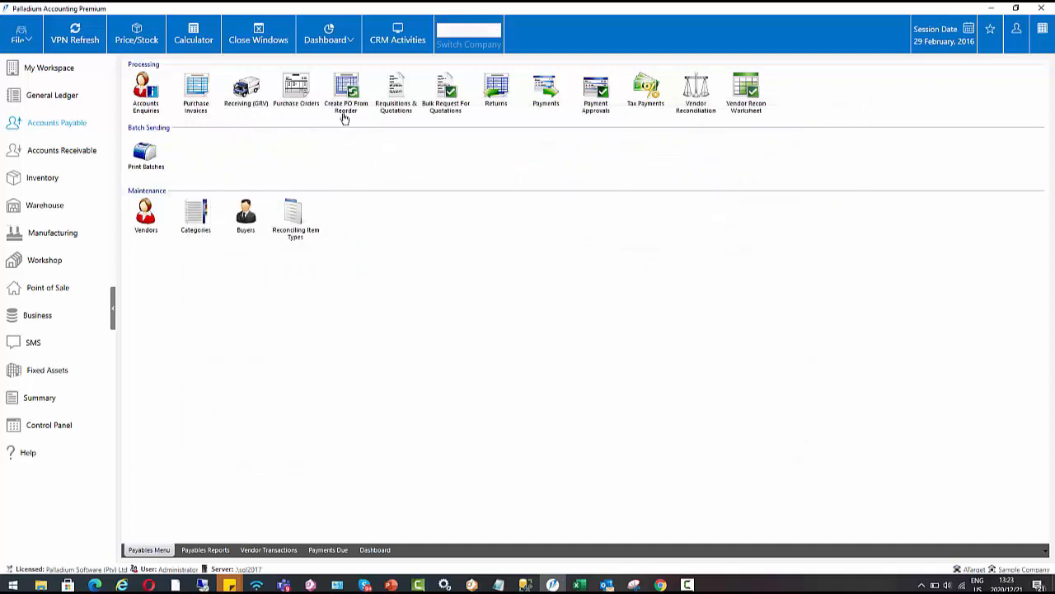
Load reorder items and assign vendor TST003 to Lenovo Laptop, quantity 33
click(346, 90)
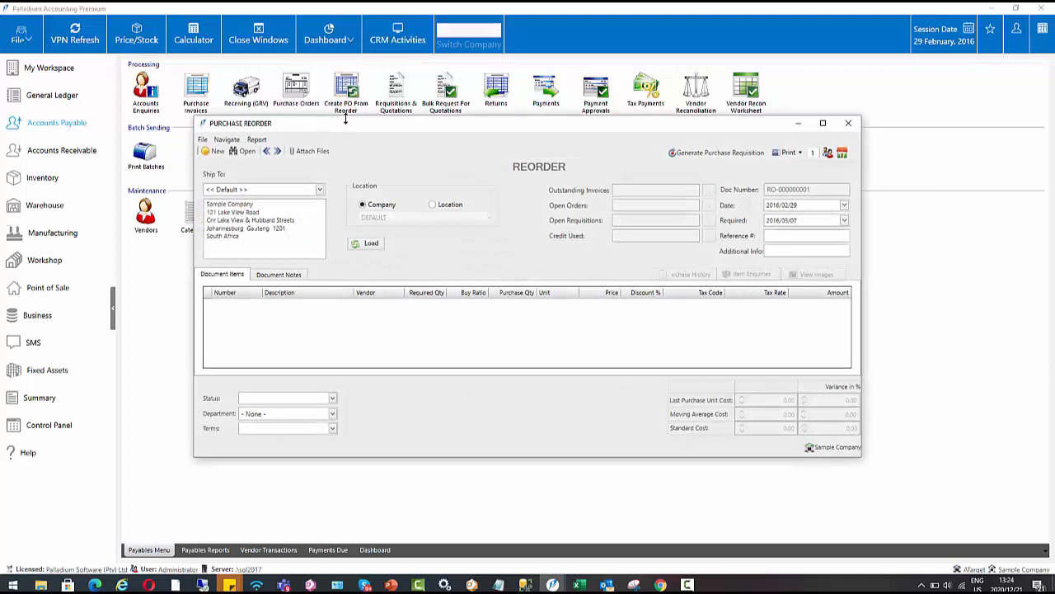
mouse_move(322, 183)
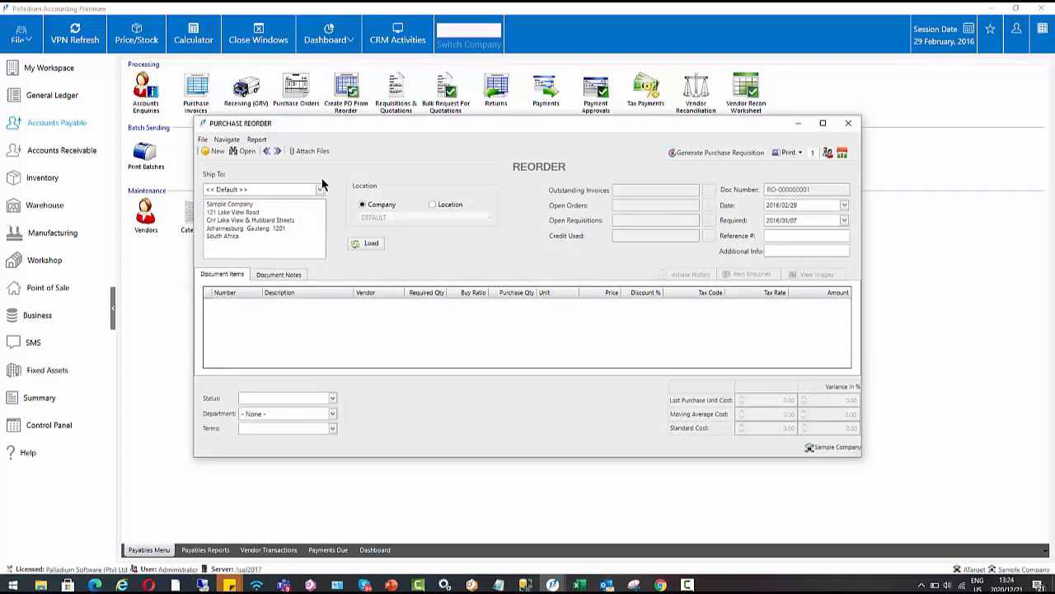
click(366, 243)
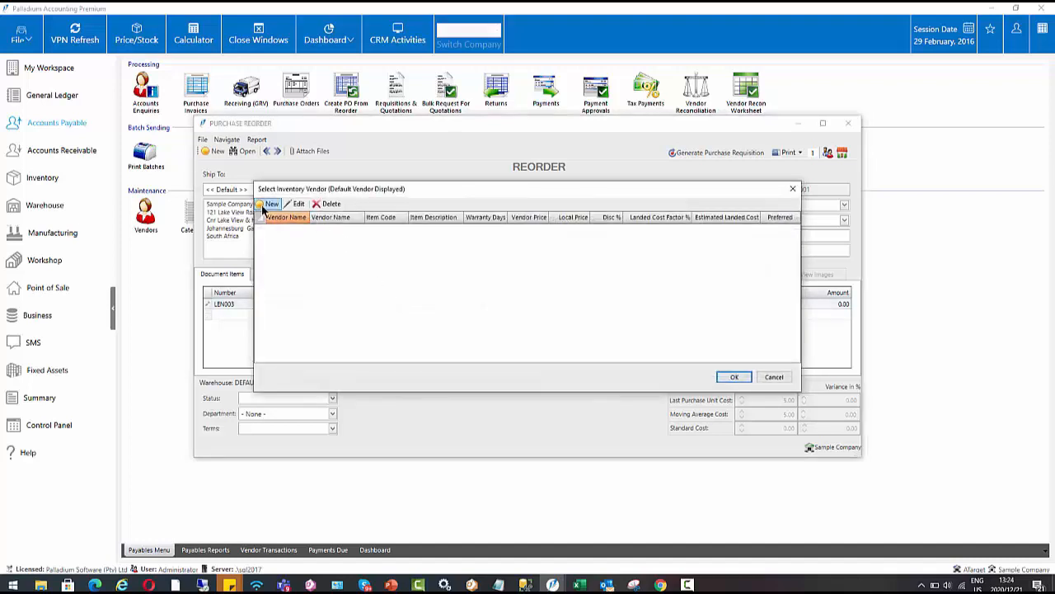
click(270, 203)
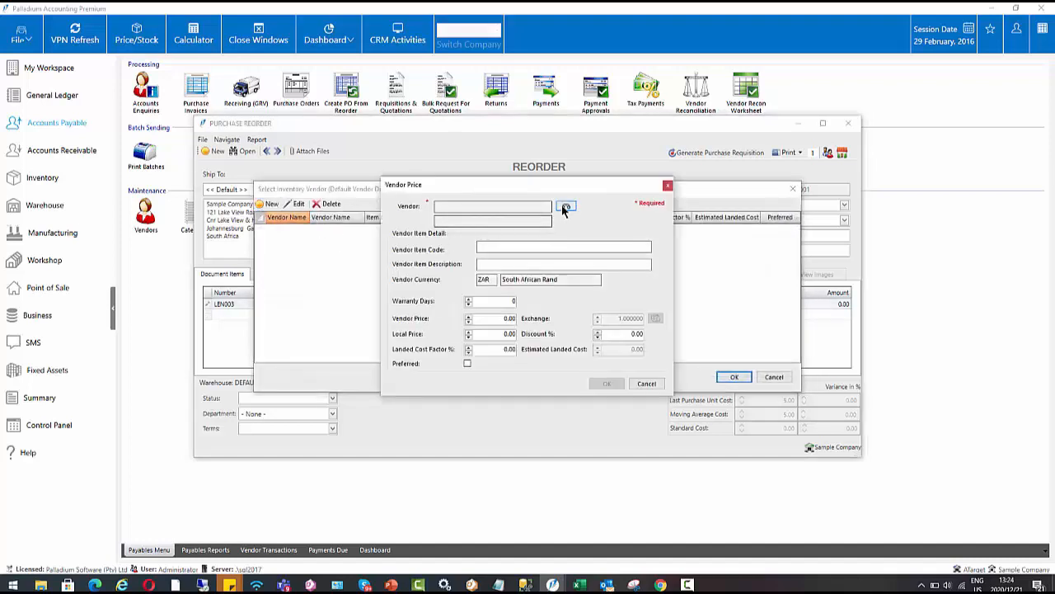
click(567, 206)
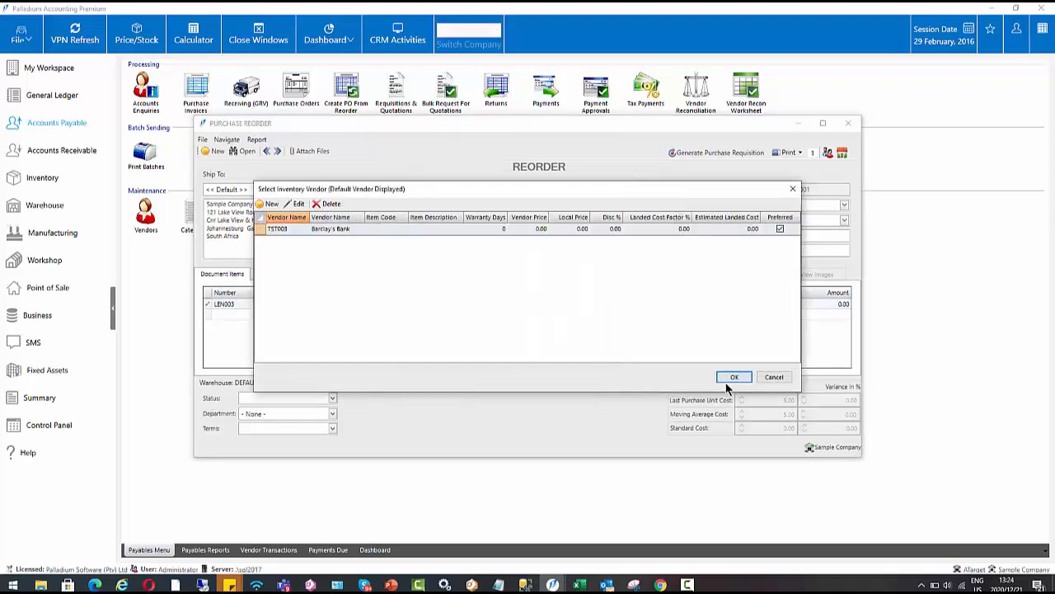
click(734, 376)
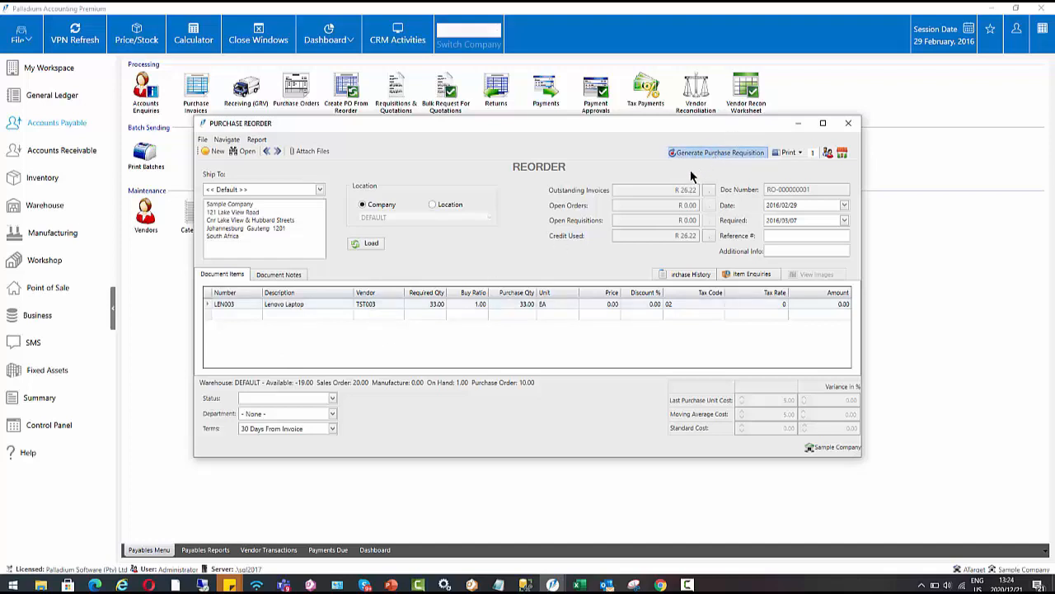
Generate requisition RQ-000000002 for 33 Lenovo Laptops, then close it
click(716, 153)
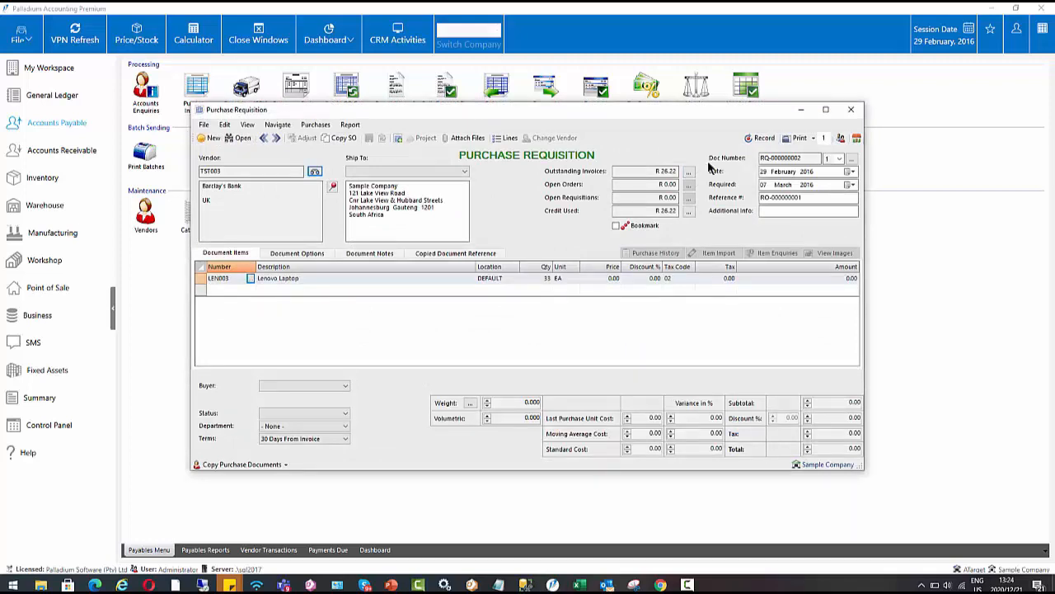
mouse_move(573, 163)
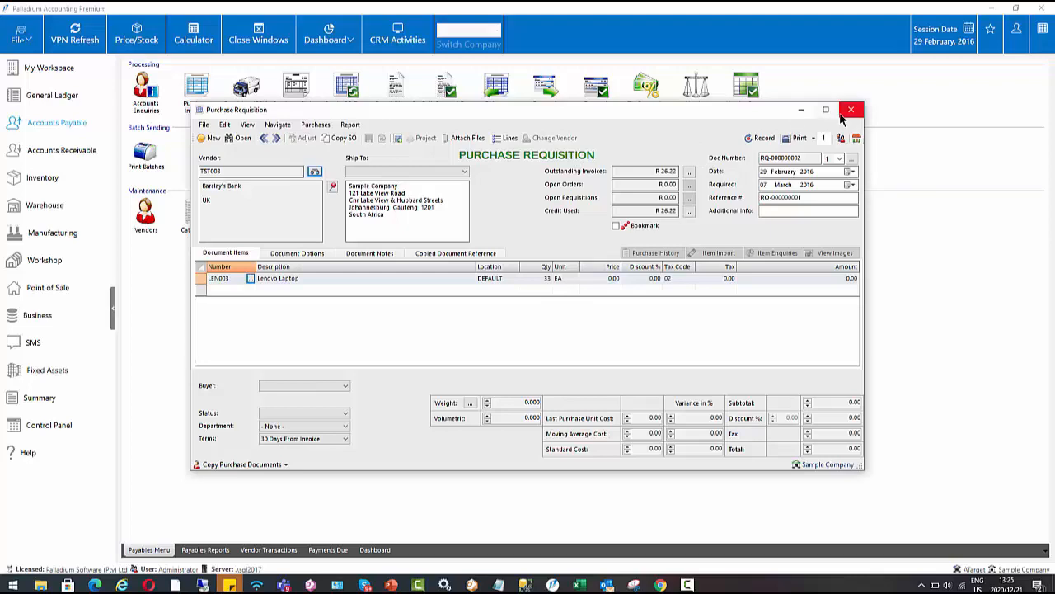
click(851, 109)
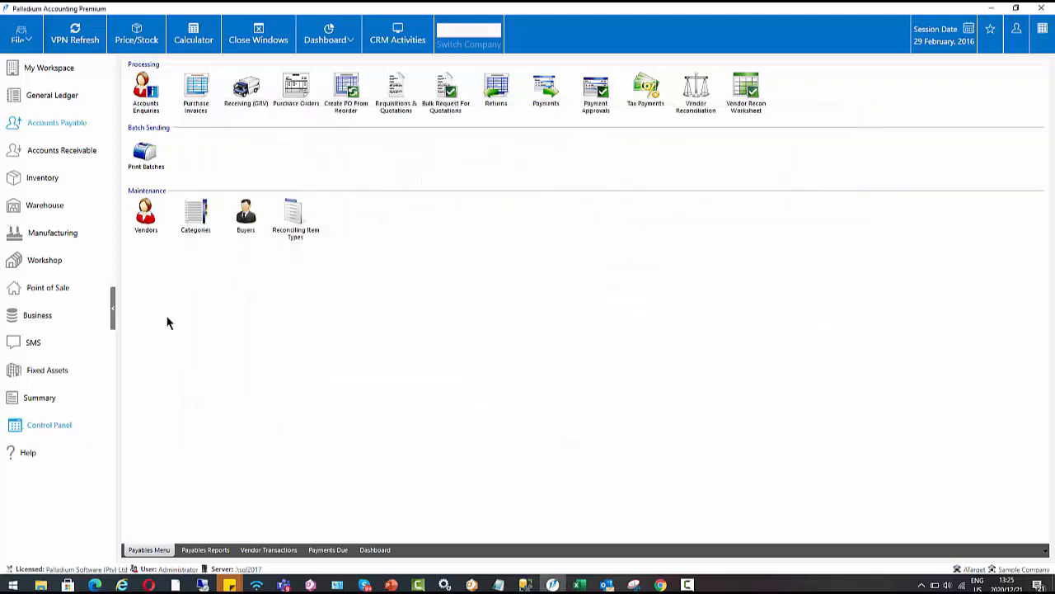
In Company Options, set Create from Bulk Reorder Form to Purchase Order
click(49, 424)
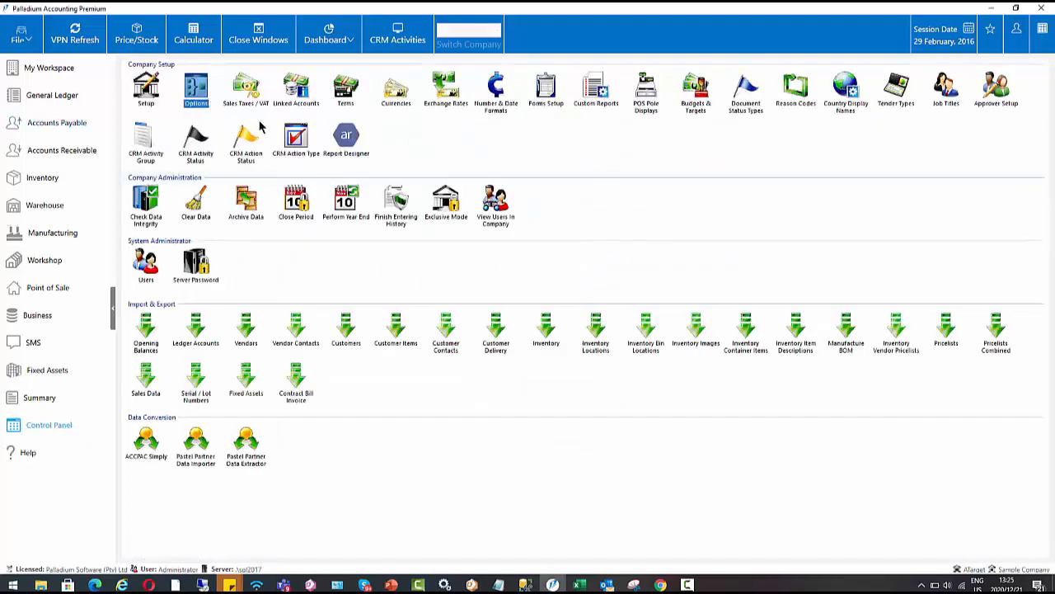
click(195, 89)
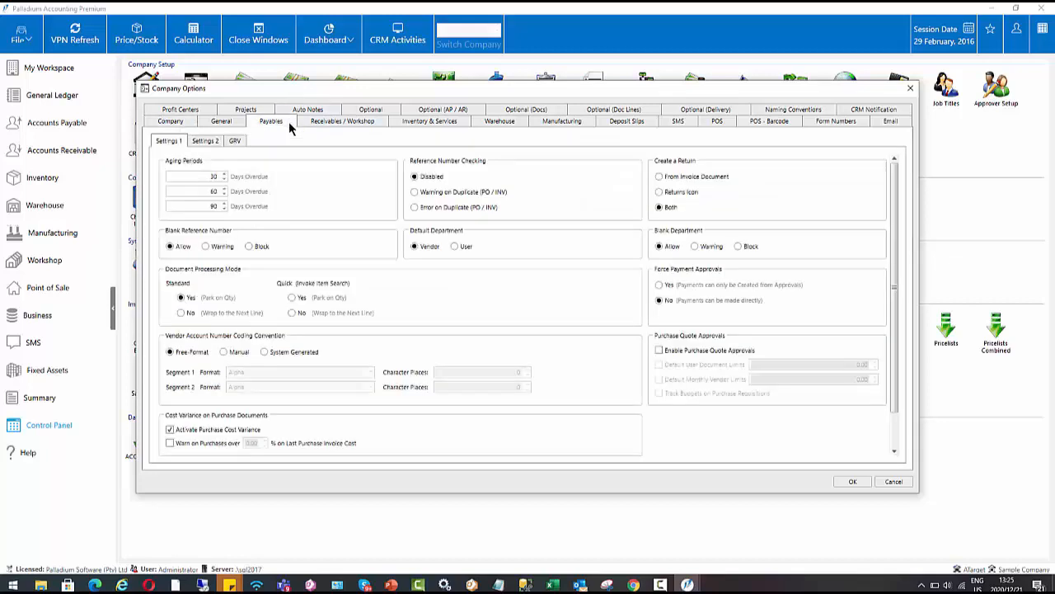
scroll(down, 3)
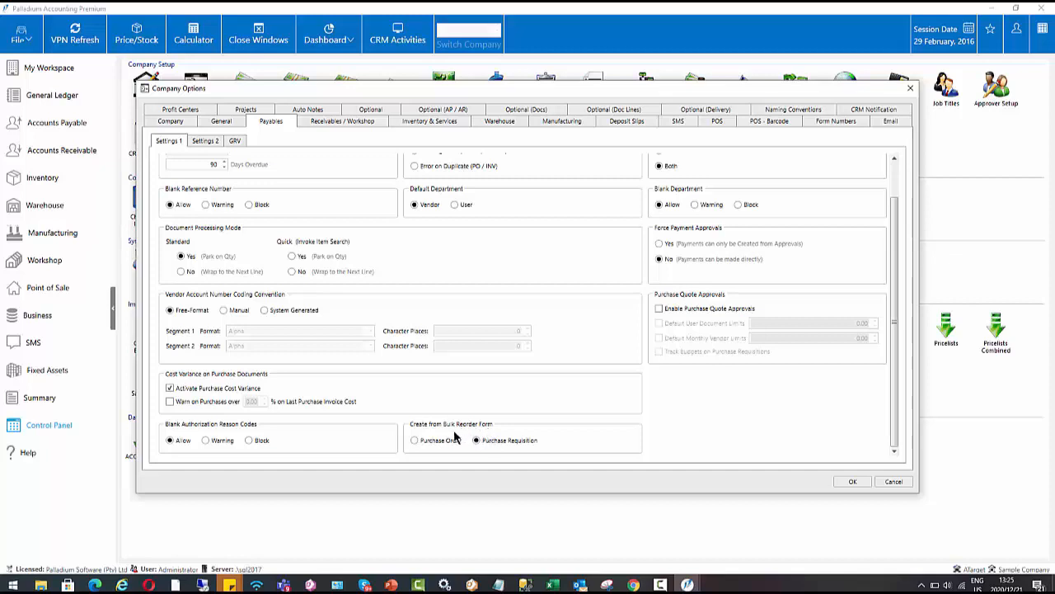
click(414, 439)
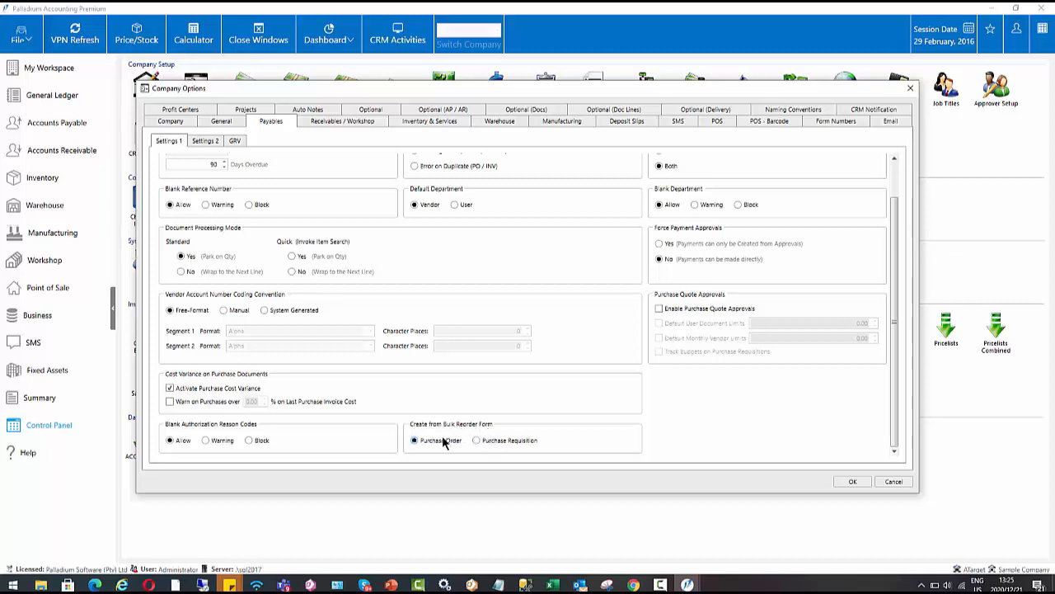